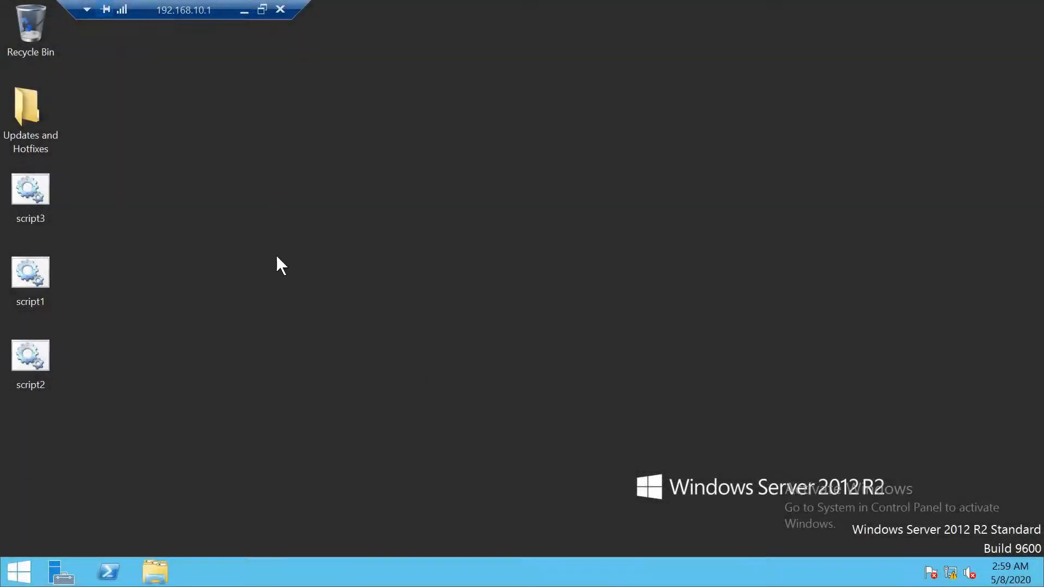
mouse_move(174, 574)
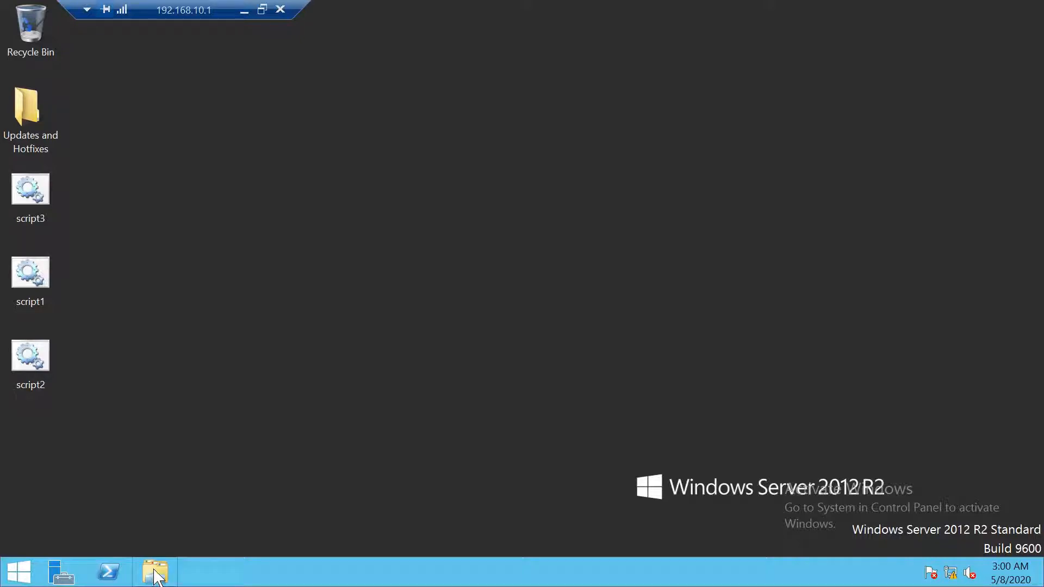
Select the script1 batch file on the desktop.
left_click(30, 191)
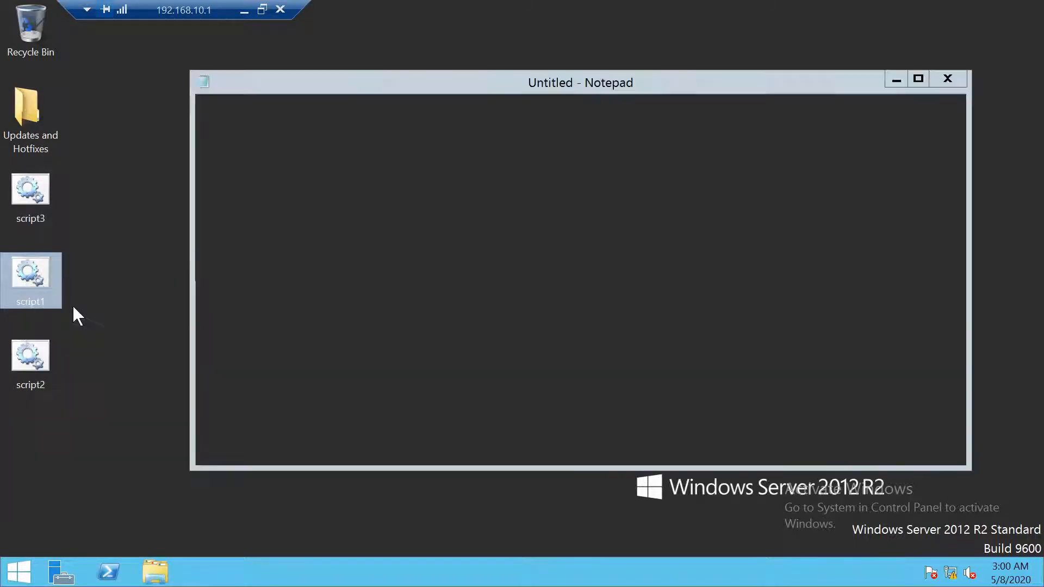
Review script1's whoami command writing to C:\Task_AnyNode.txt, then close Notepad unchanged.
double_click(30, 280)
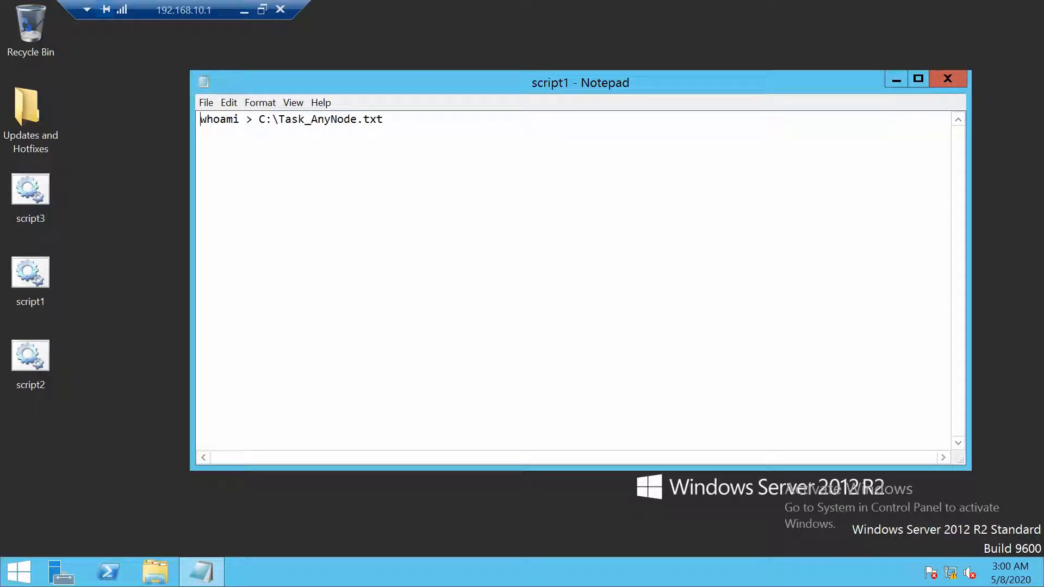
double_click(333, 119)
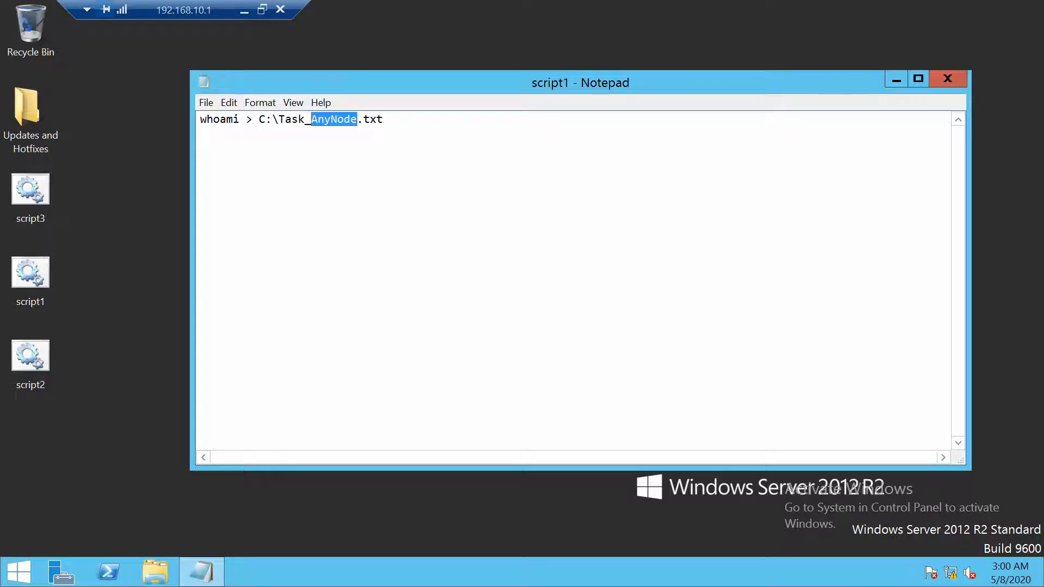
left_click(947, 79)
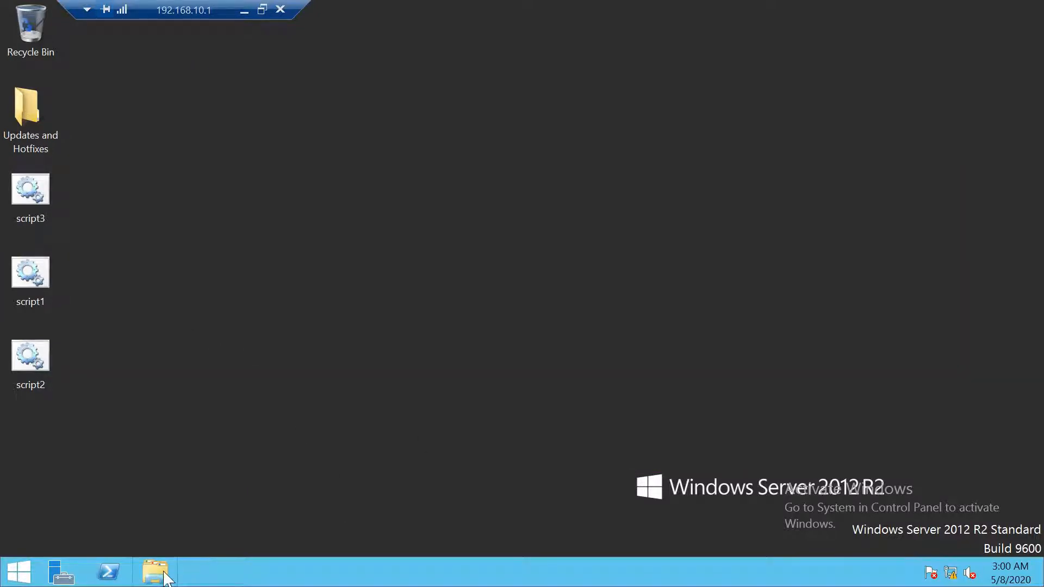
mouse_move(163, 297)
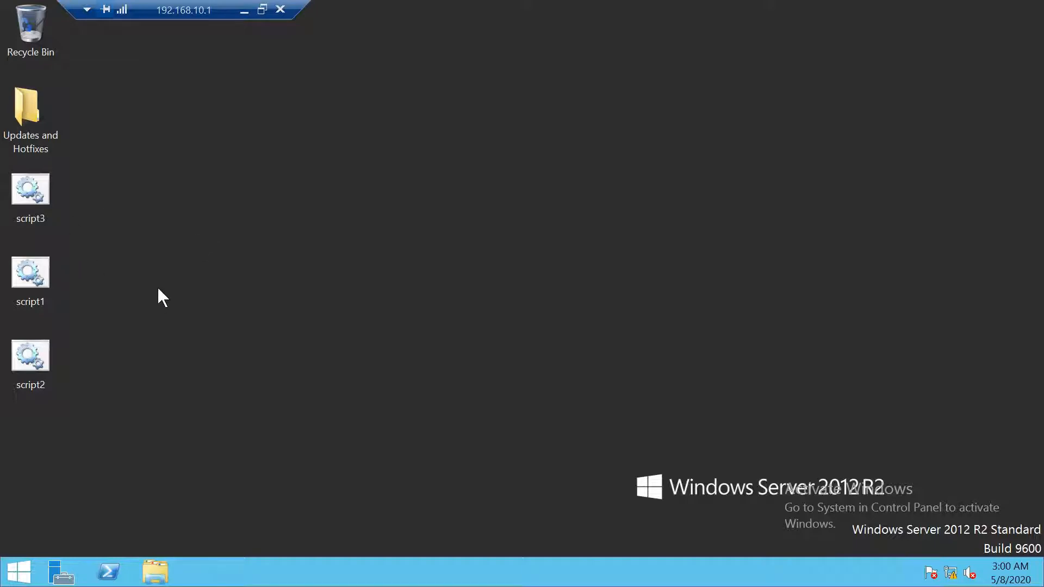
mouse_move(189, 562)
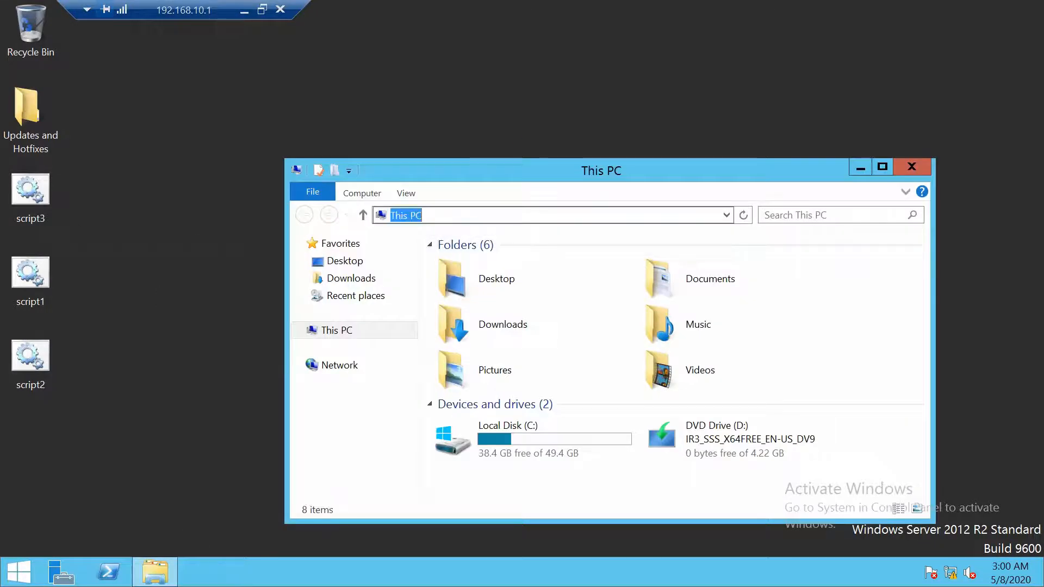
Enter the node's share path and open ClusterStorage\Volume1 to find script2.
type("\\\\fs01a")
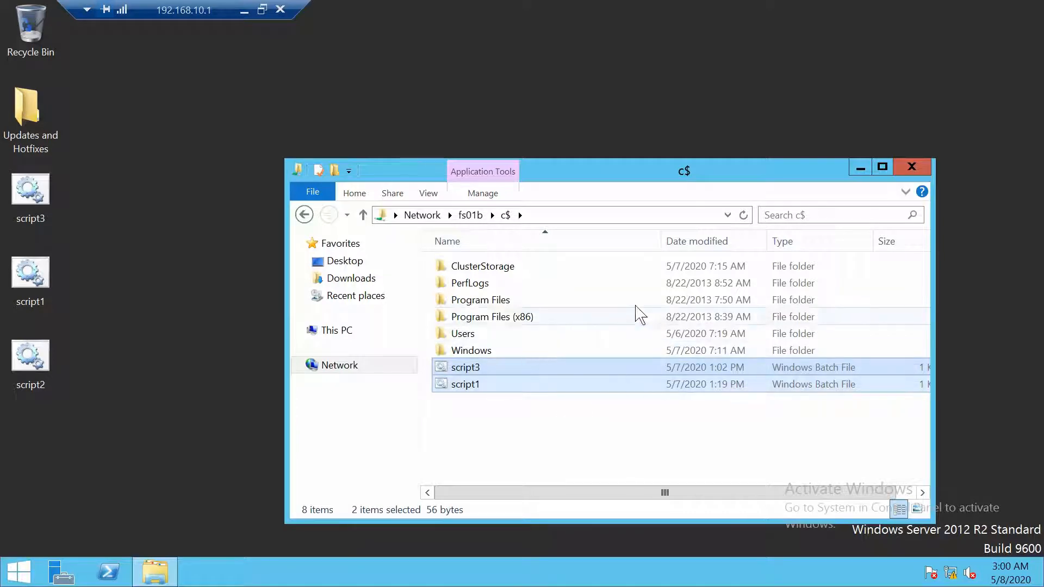
mouse_move(646, 351)
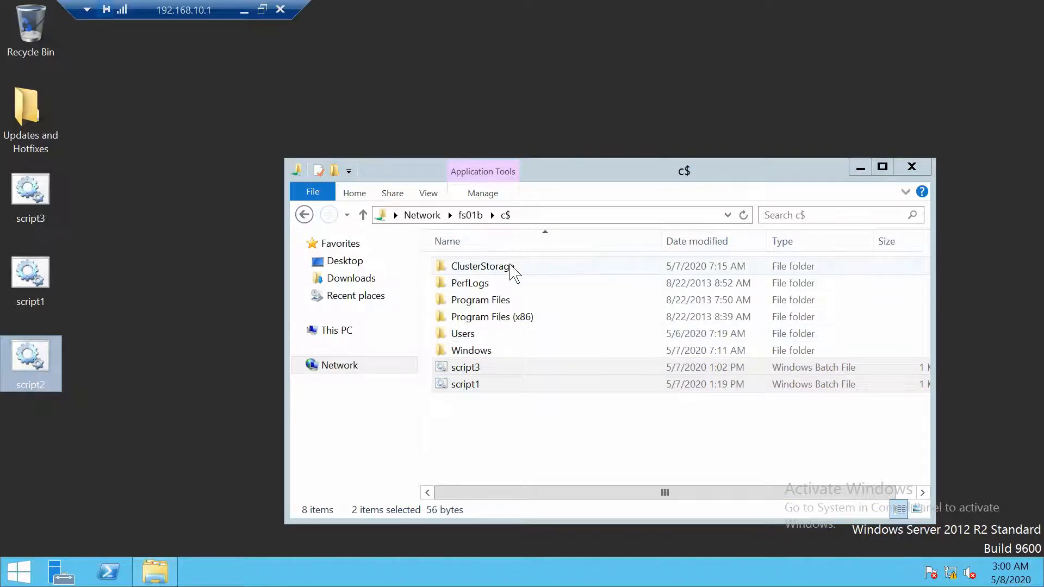
double_click(481, 266)
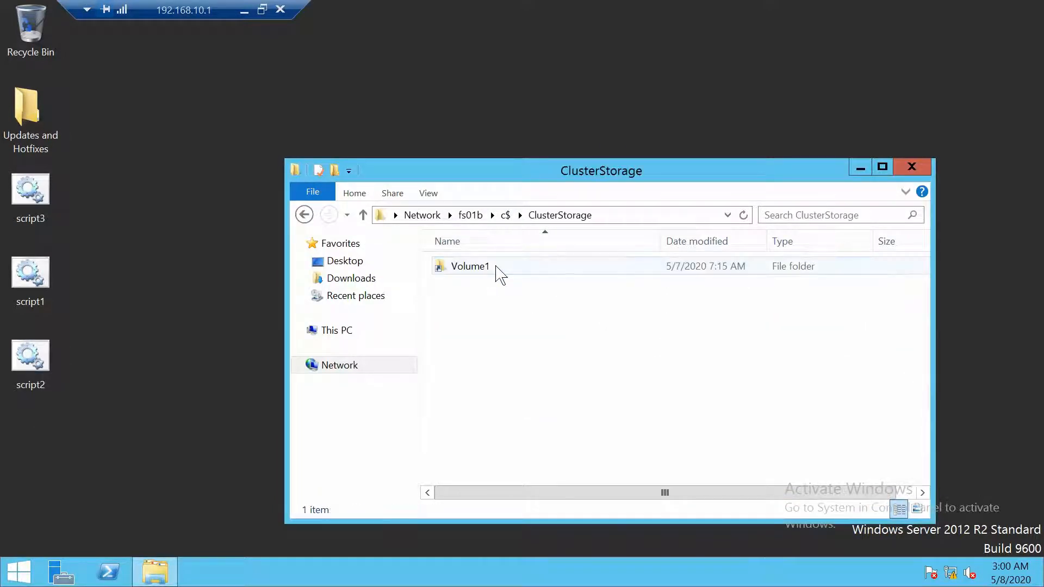
double_click(469, 266)
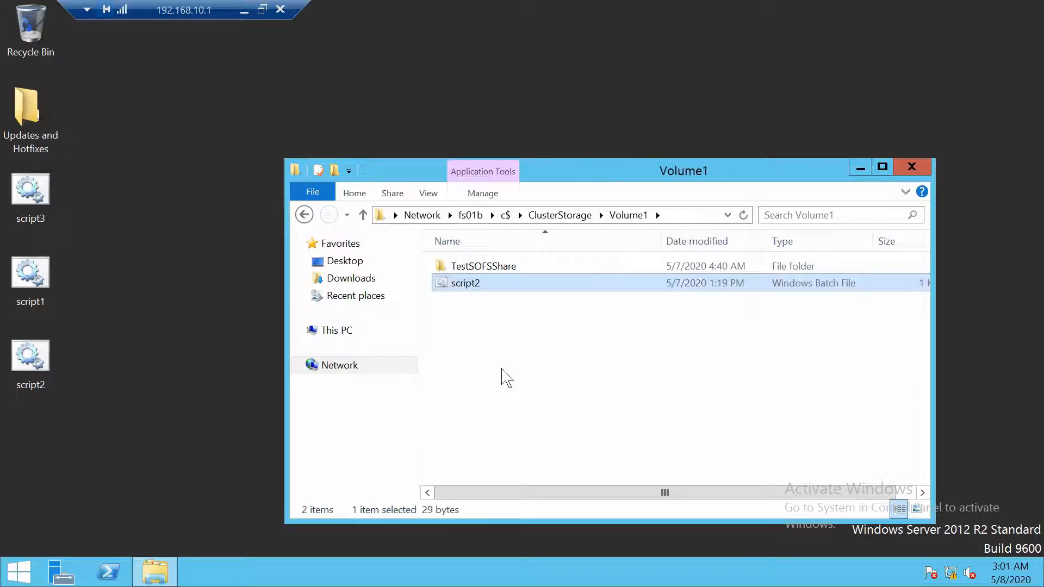
mouse_move(554, 326)
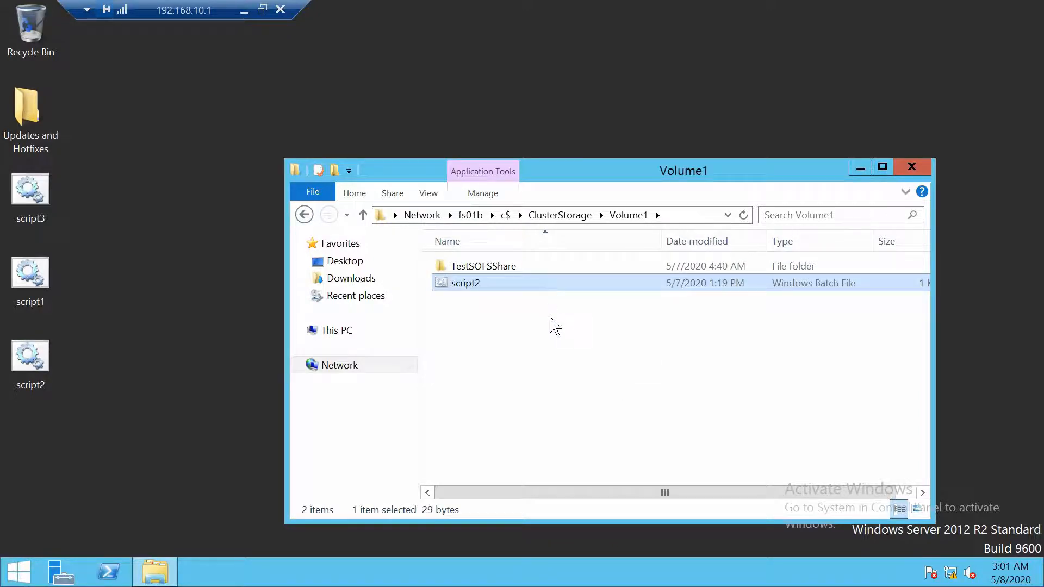
mouse_move(571, 312)
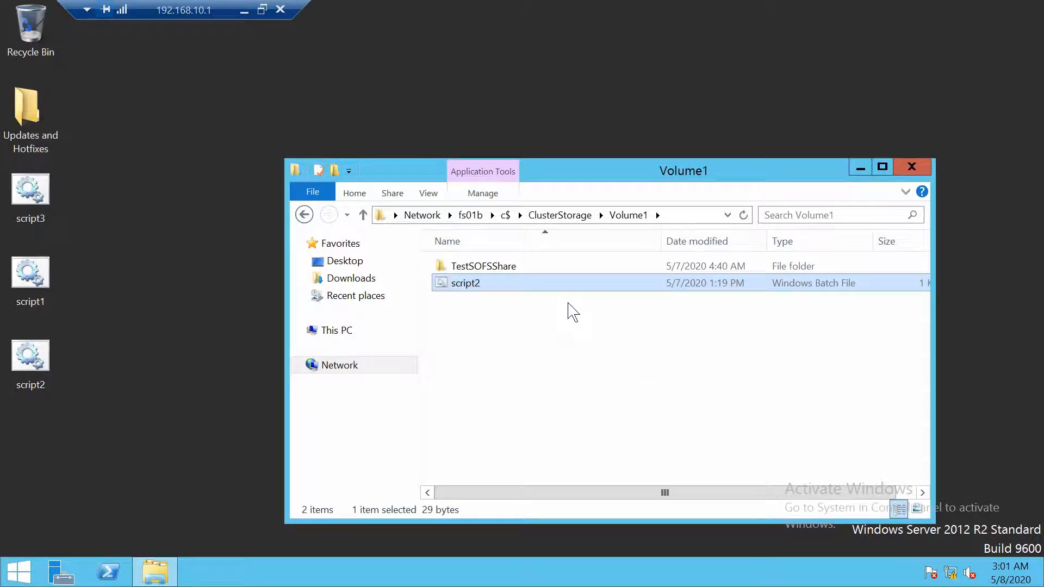
mouse_move(609, 408)
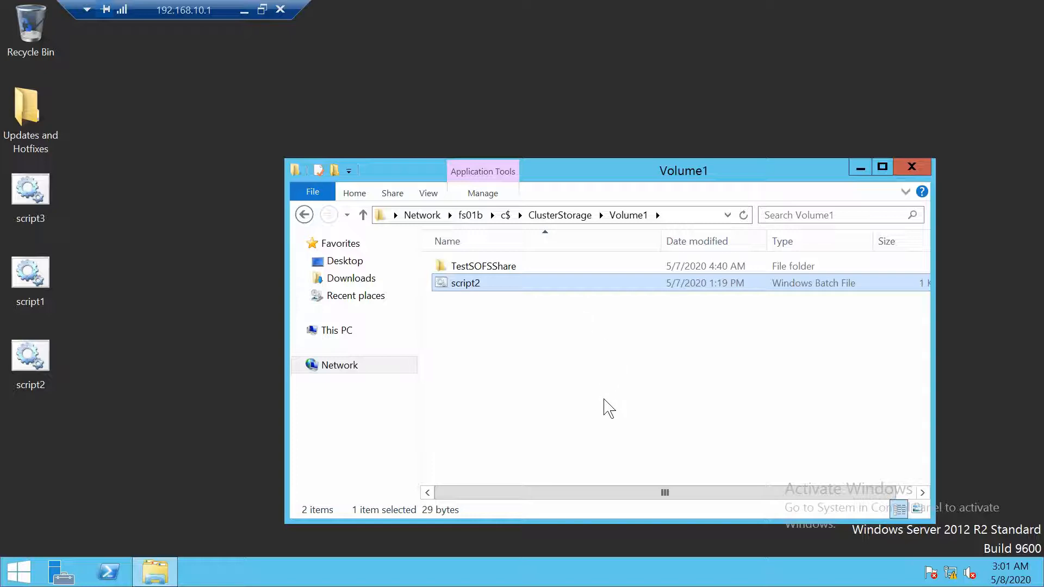
mouse_move(629, 400)
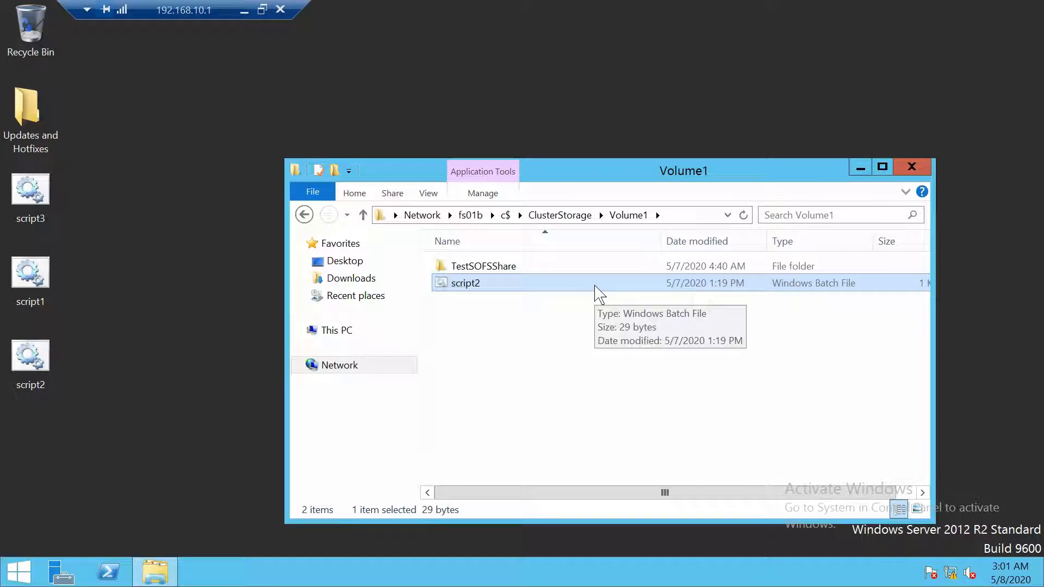
mouse_move(6, 416)
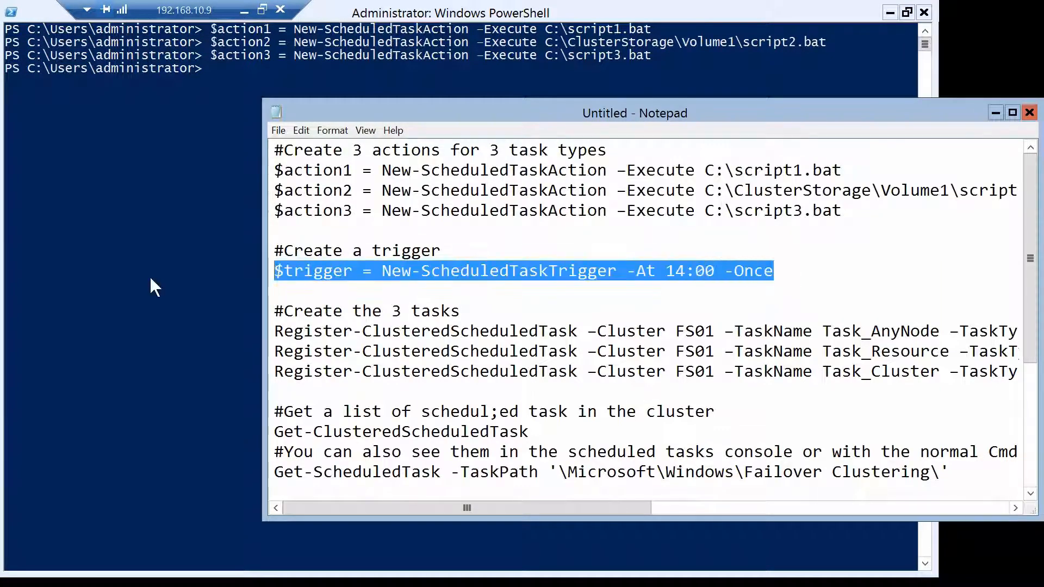
mouse_move(188, 278)
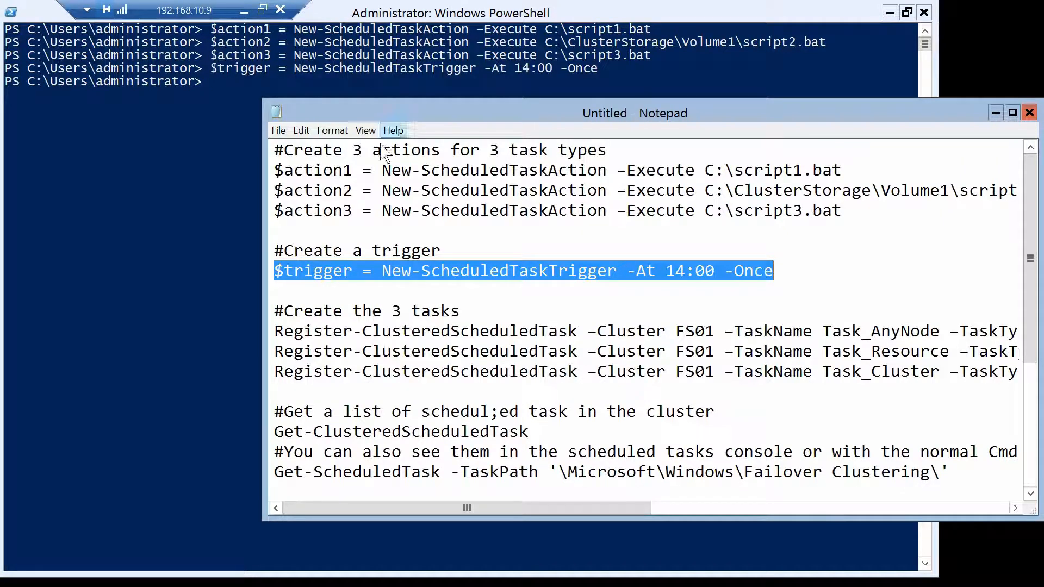
Scroll to and select the task registration commands in the script.
scroll("down", 3)
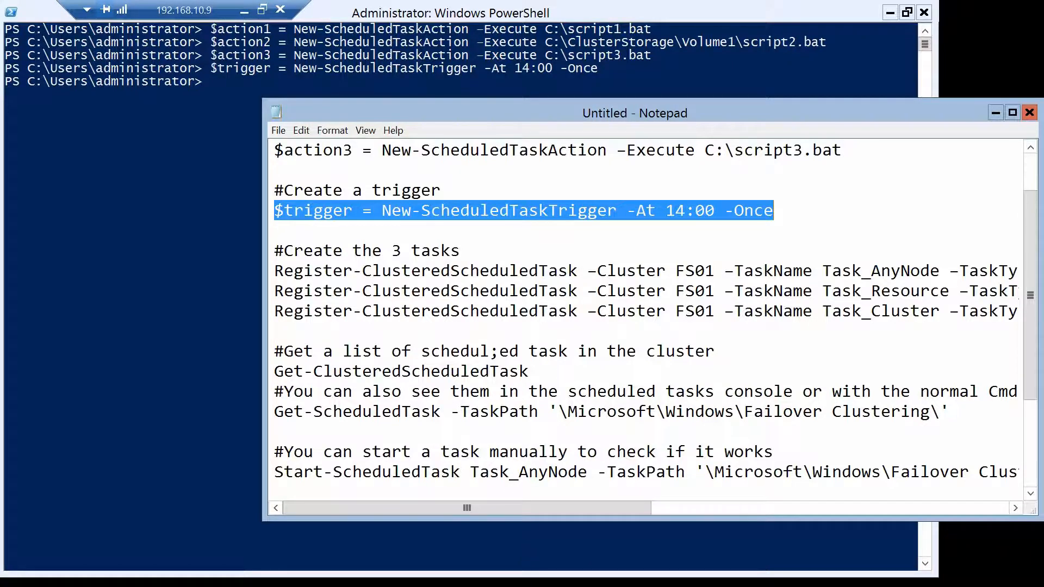
double_click(424, 270)
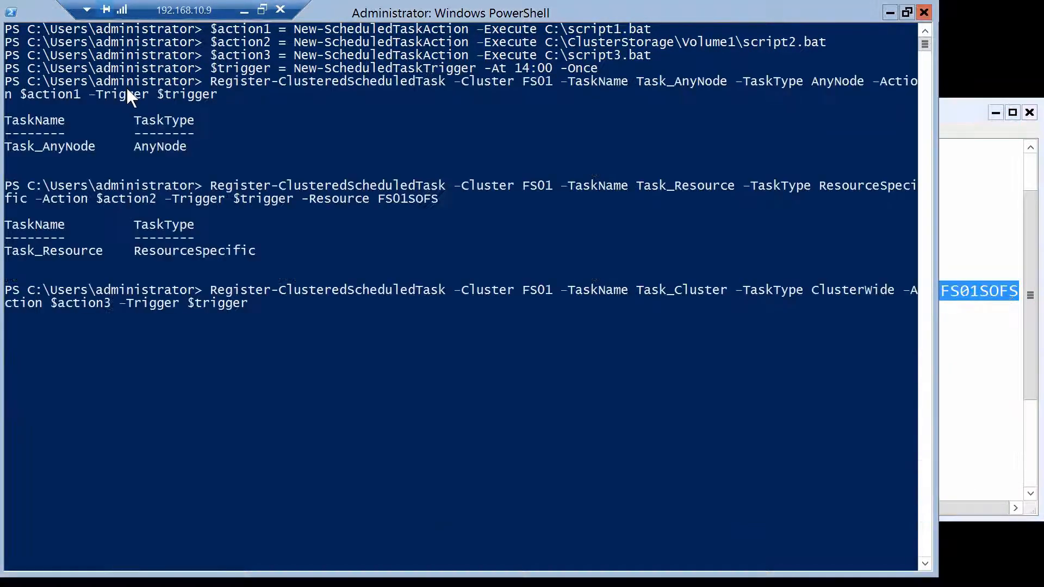
Run the Register-ClusteredScheduledTask command registering Task_Cluster as ClusterWide.
key("Return")
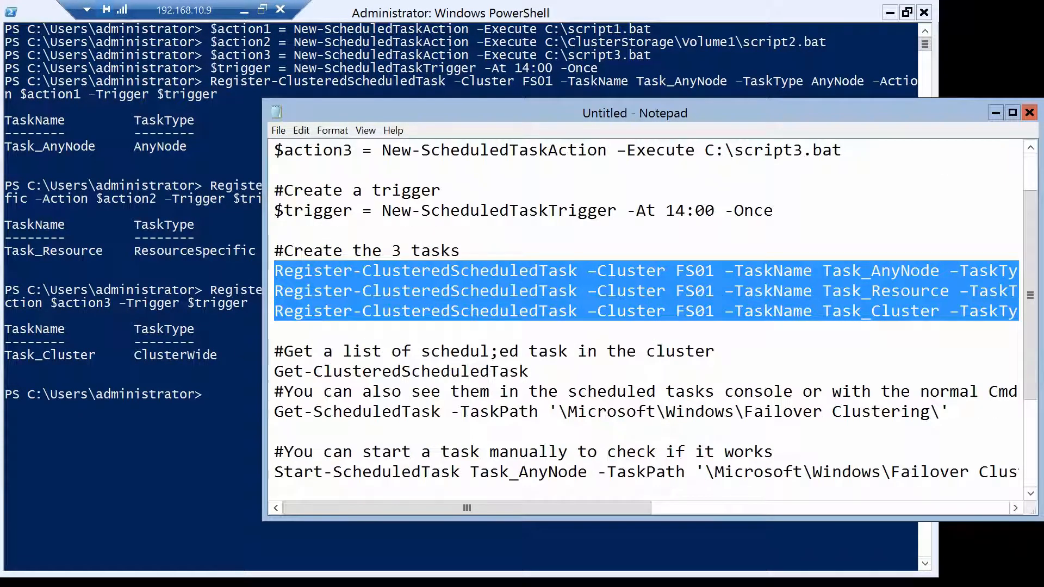
List tasks under '\Microsoft\Windows\Failover Clustering\' and review their Ready/Disabled states.
double_click(400, 371)
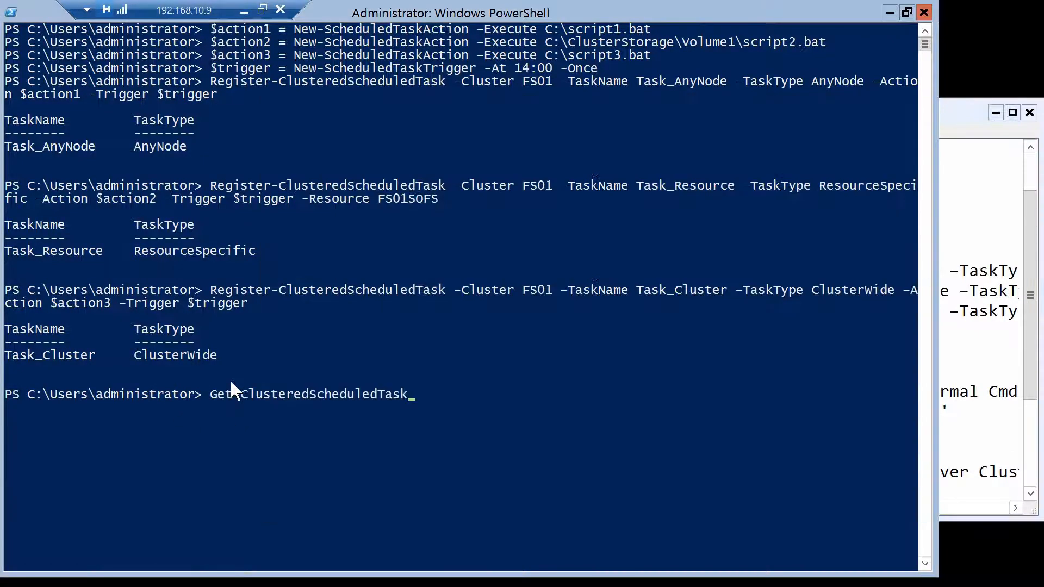
key("Return")
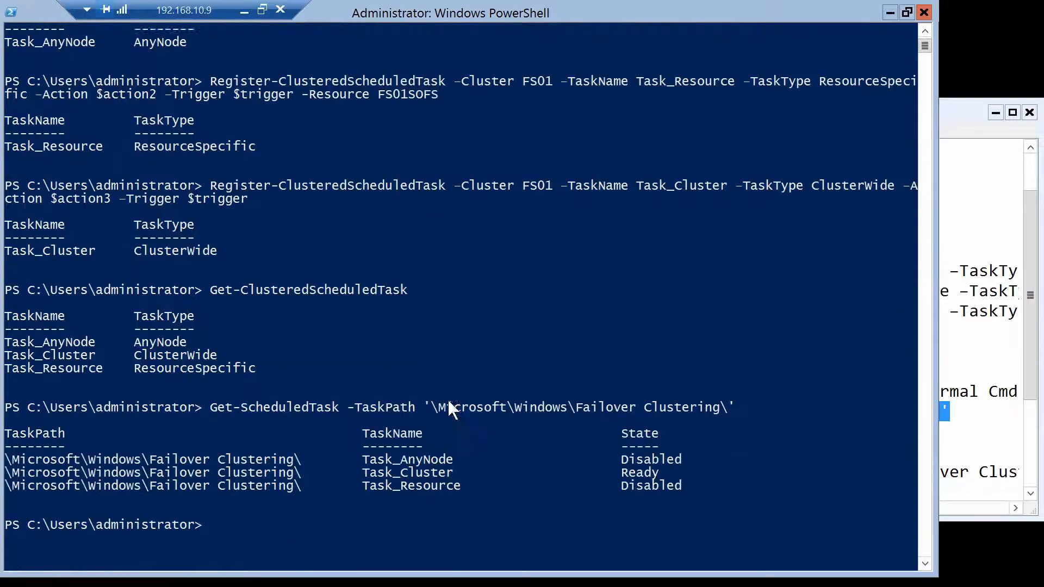
scroll("up", 3)
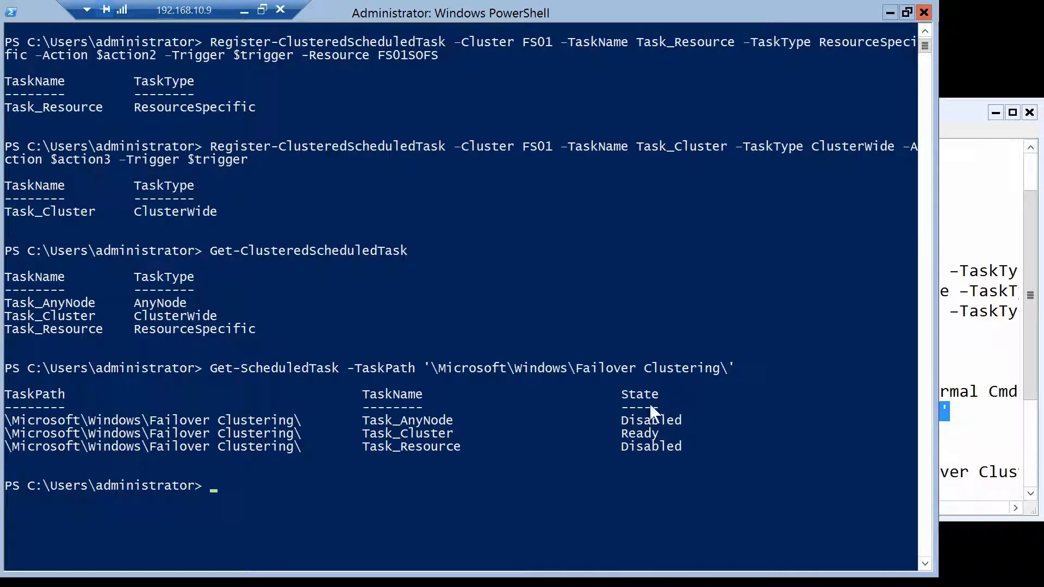
mouse_move(695, 439)
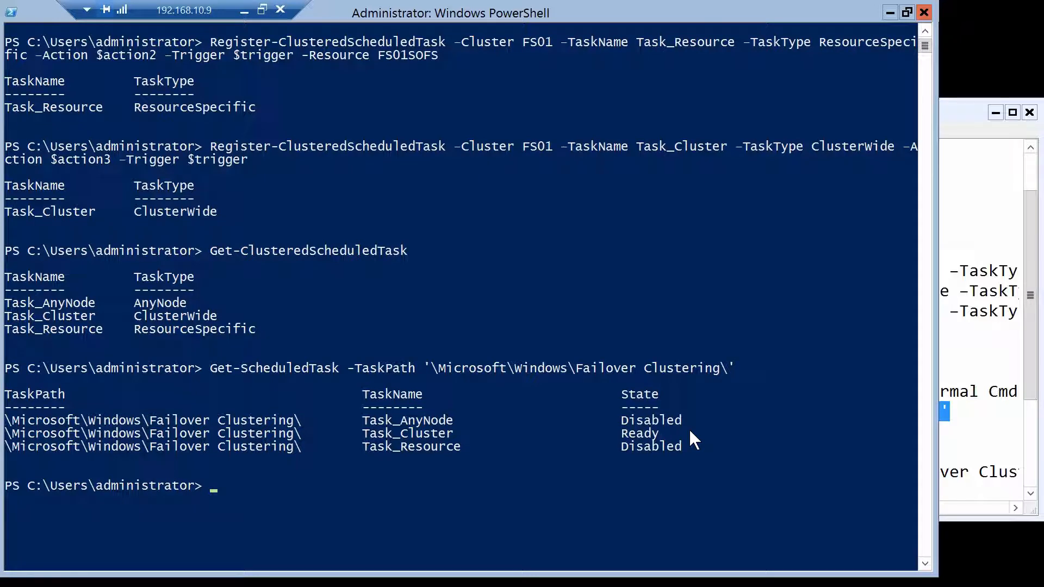
mouse_move(500, 451)
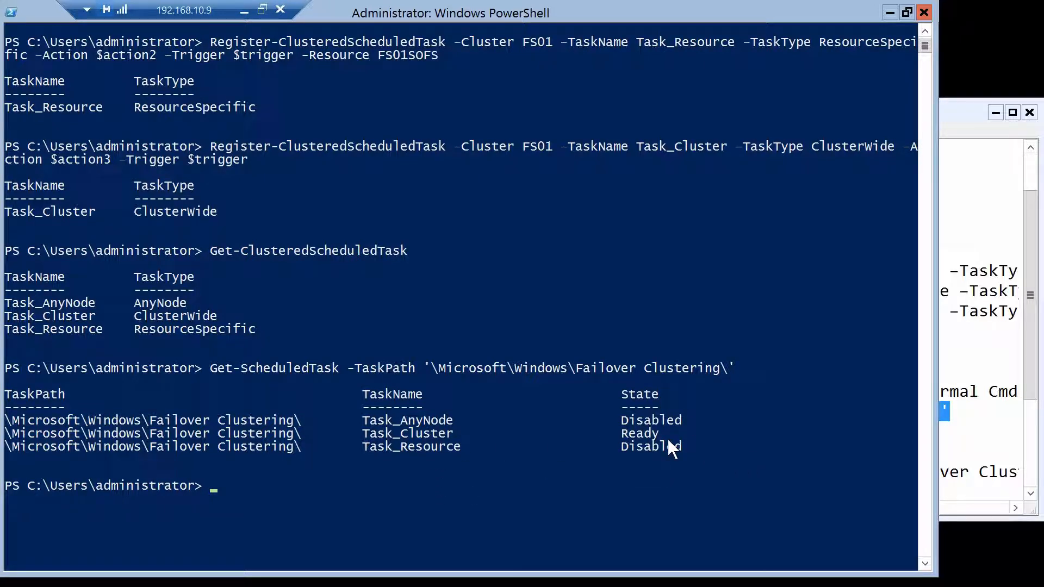
mouse_move(513, 466)
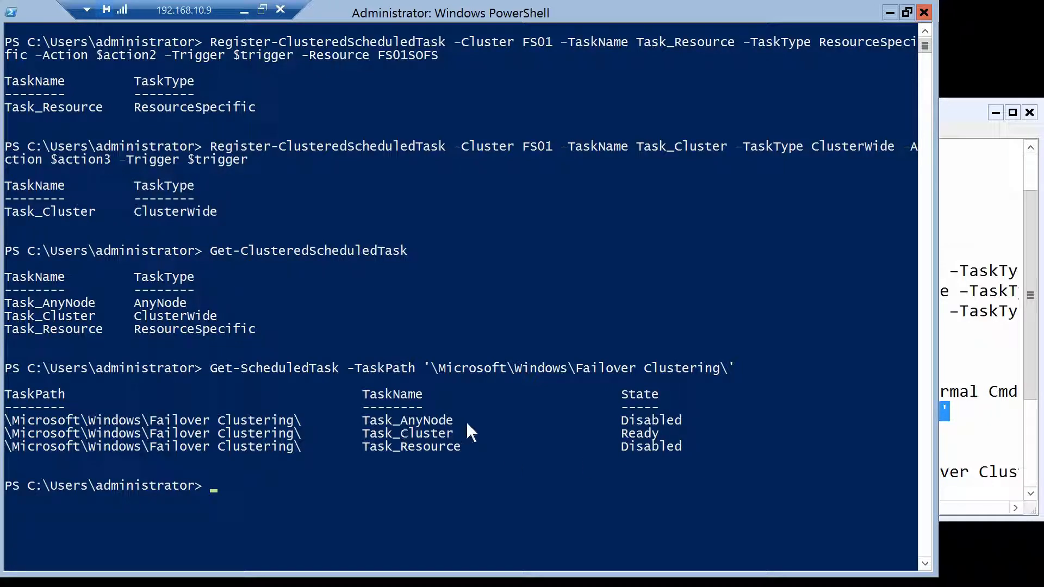
mouse_move(636, 429)
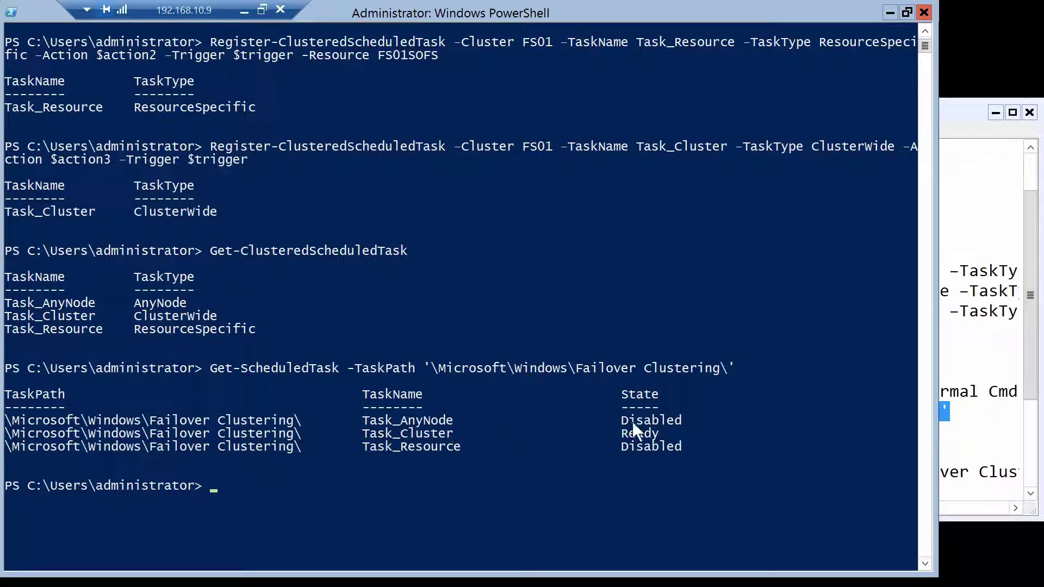
mouse_move(701, 430)
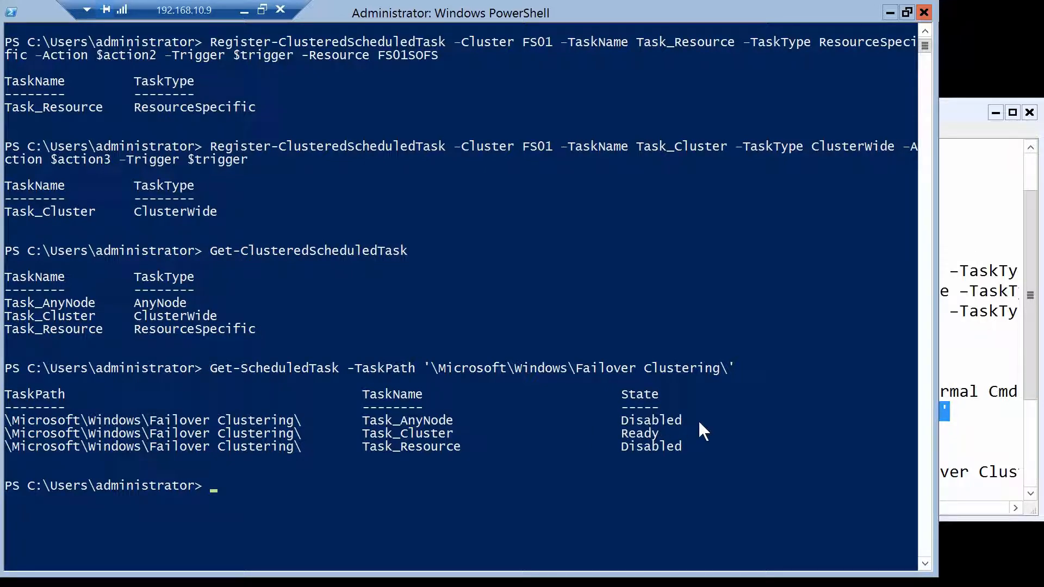
mouse_move(614, 439)
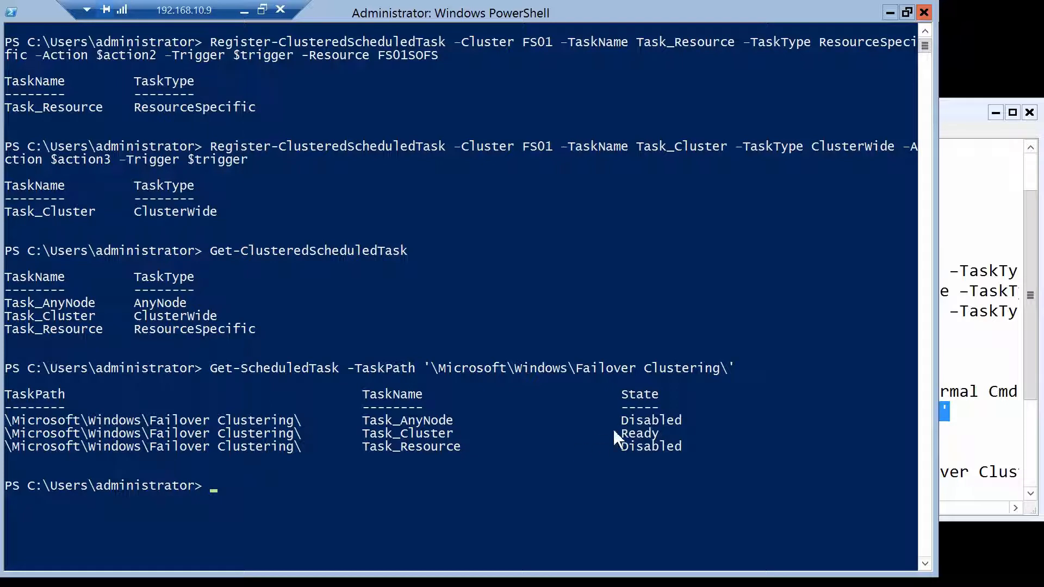
mouse_move(529, 463)
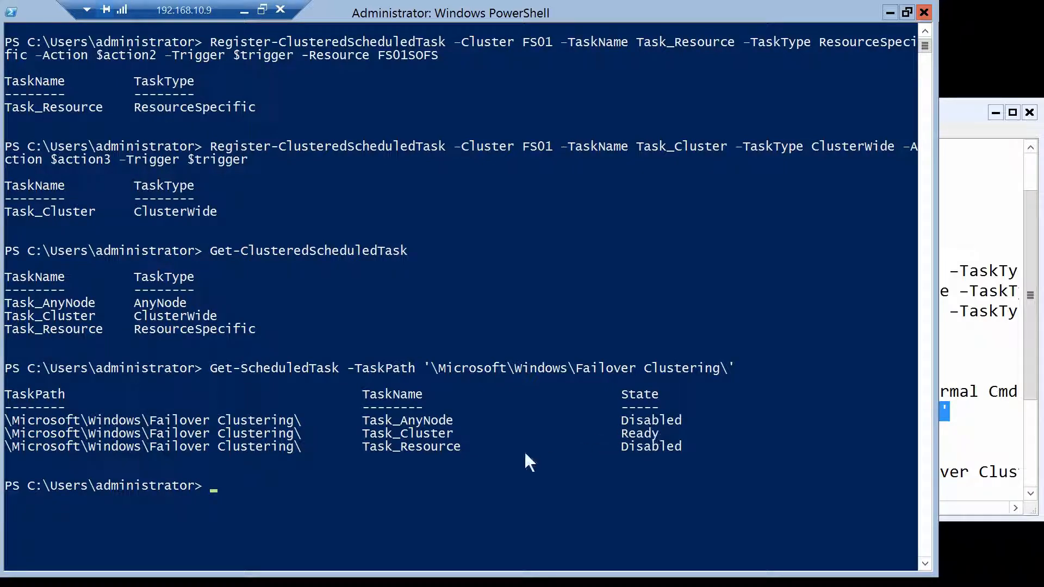
Start an Enter-PSSession remote session on fs01b to check the clustered tasks.
type("enter-pss")
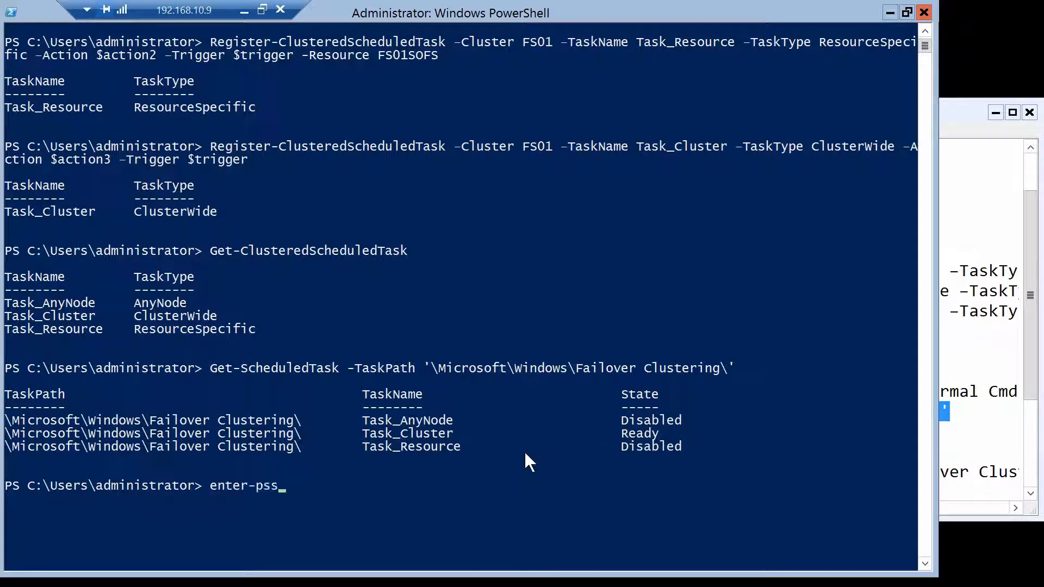
type("Enter-PSSession fs01b")
type("Get-ScheduledTask -TaskPath '\\Microsoft\\Windows\\Failover Clustering\\'")
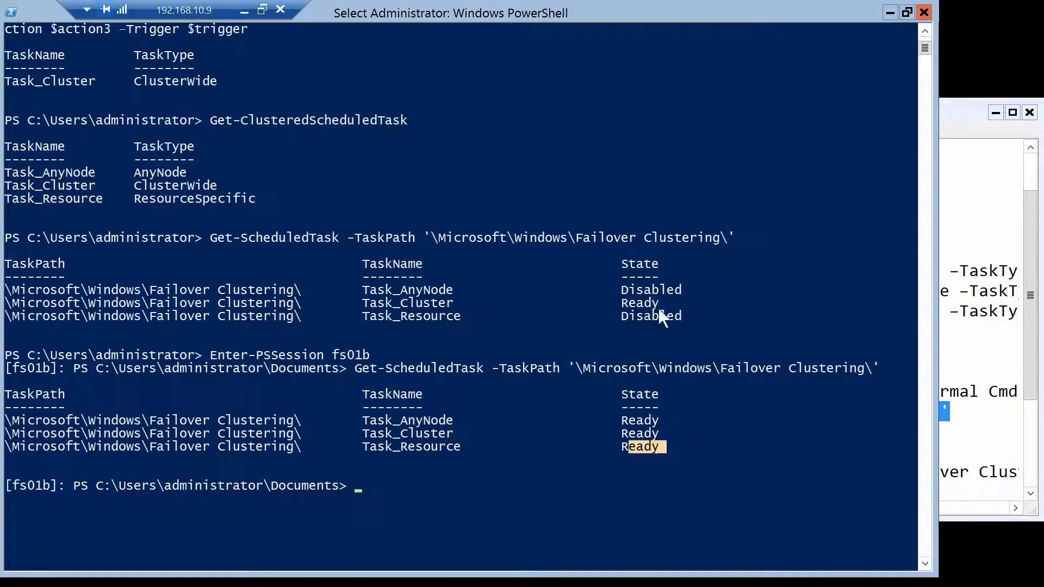
mouse_move(423, 303)
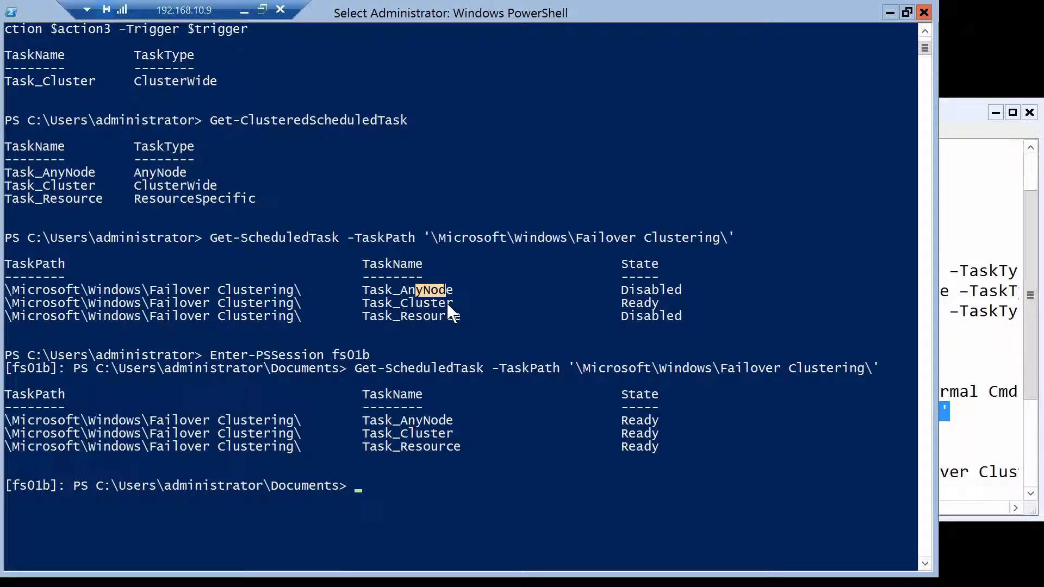
mouse_move(589, 332)
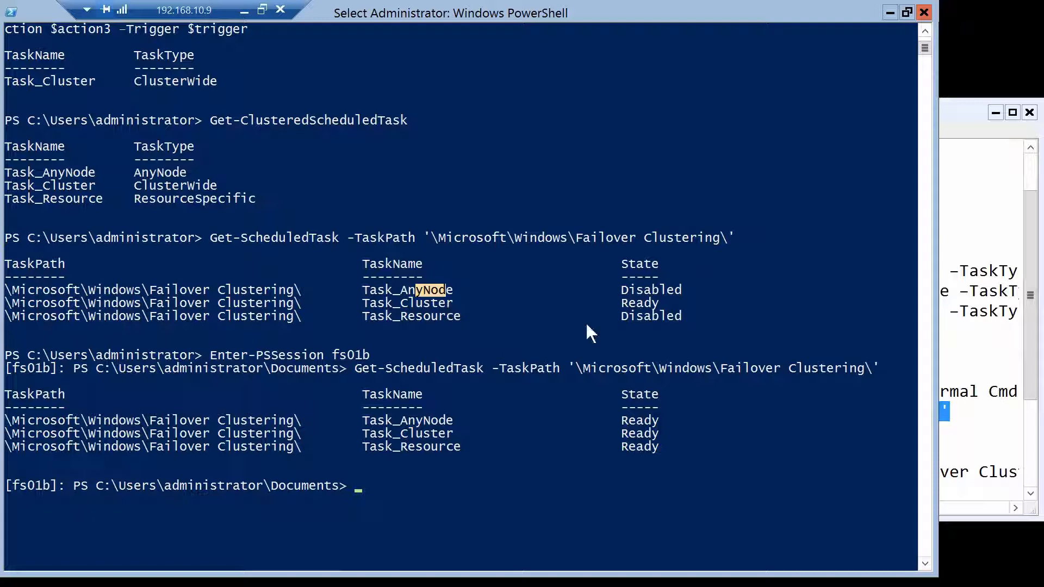
mouse_move(640, 442)
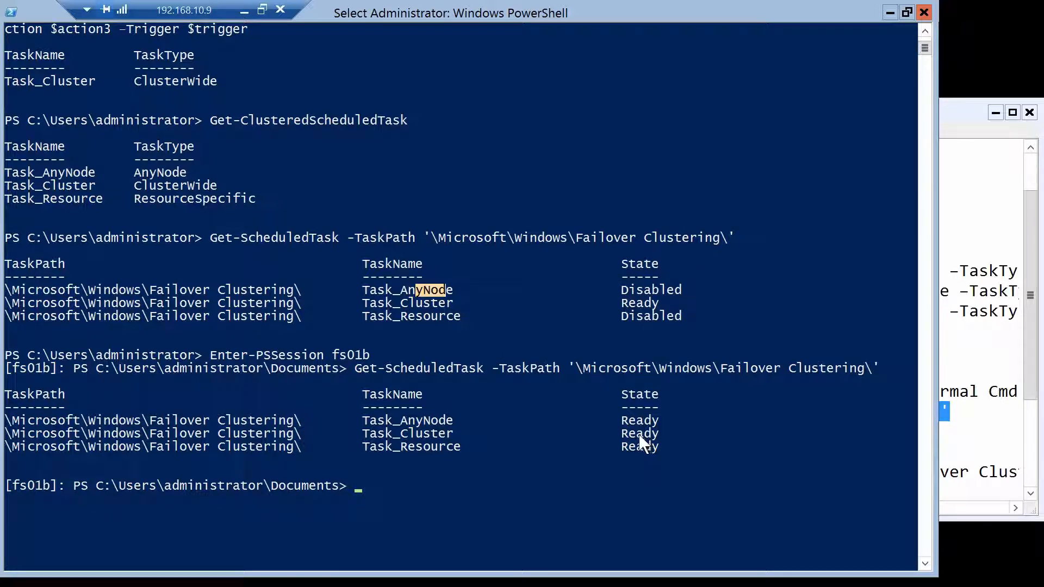
mouse_move(421, 416)
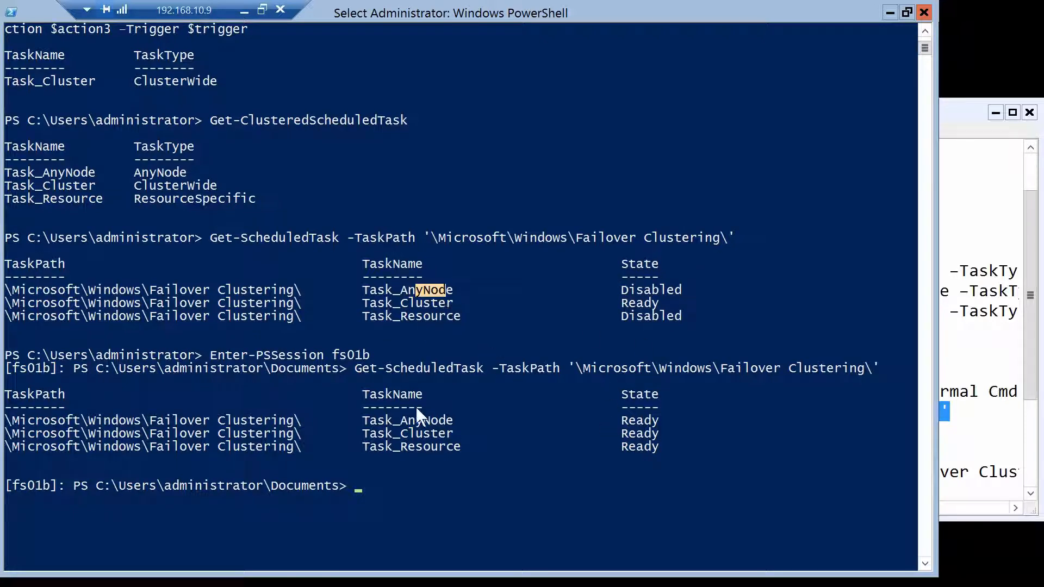
mouse_move(659, 323)
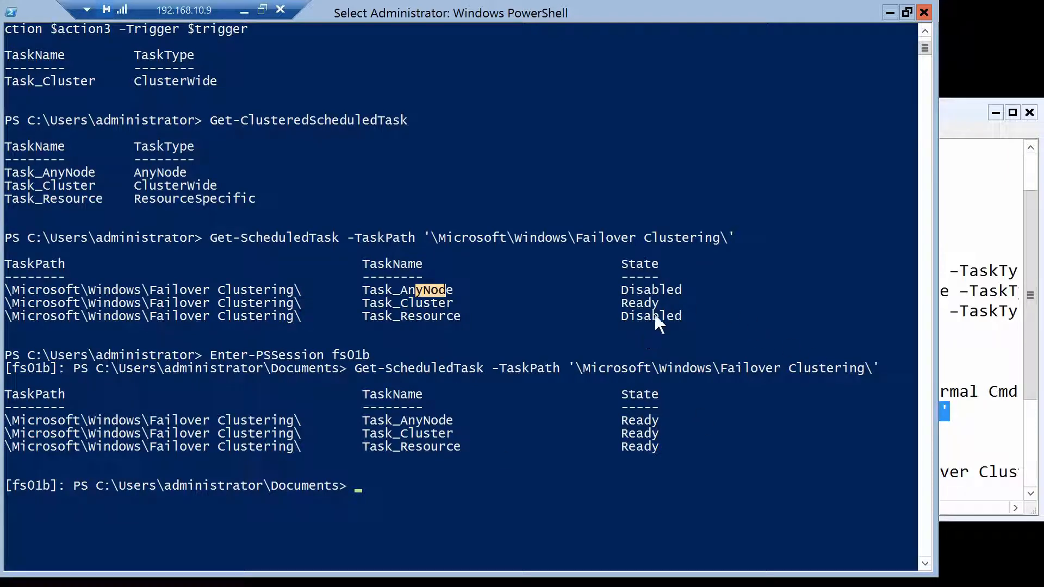
mouse_move(632, 453)
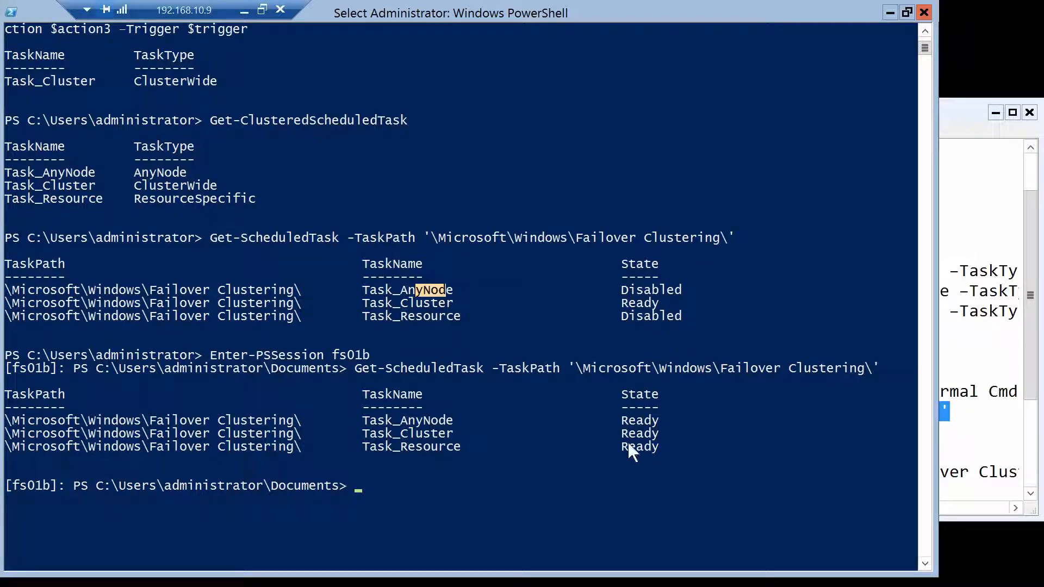
mouse_move(189, 378)
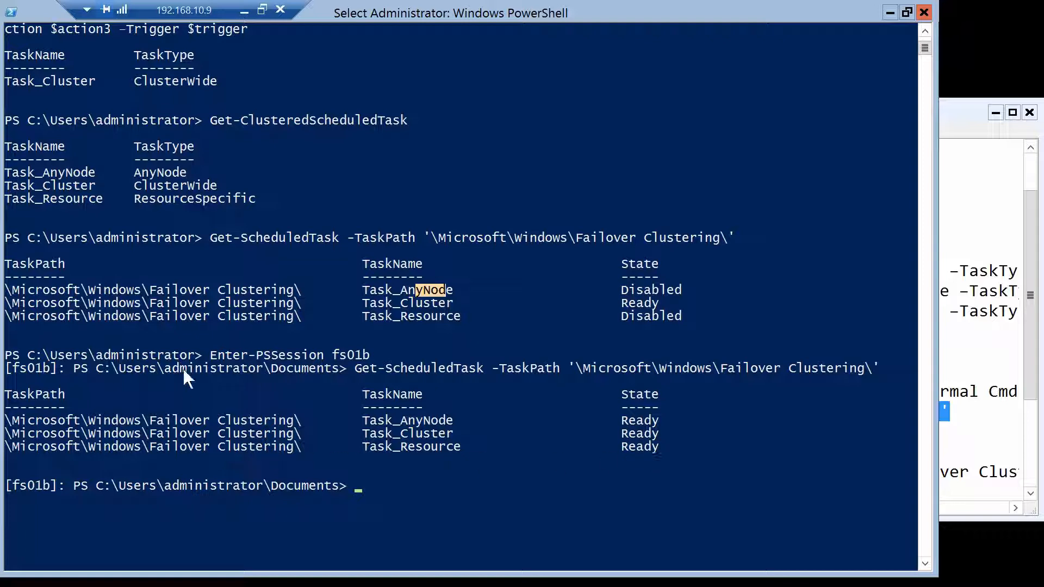
mouse_move(363, 496)
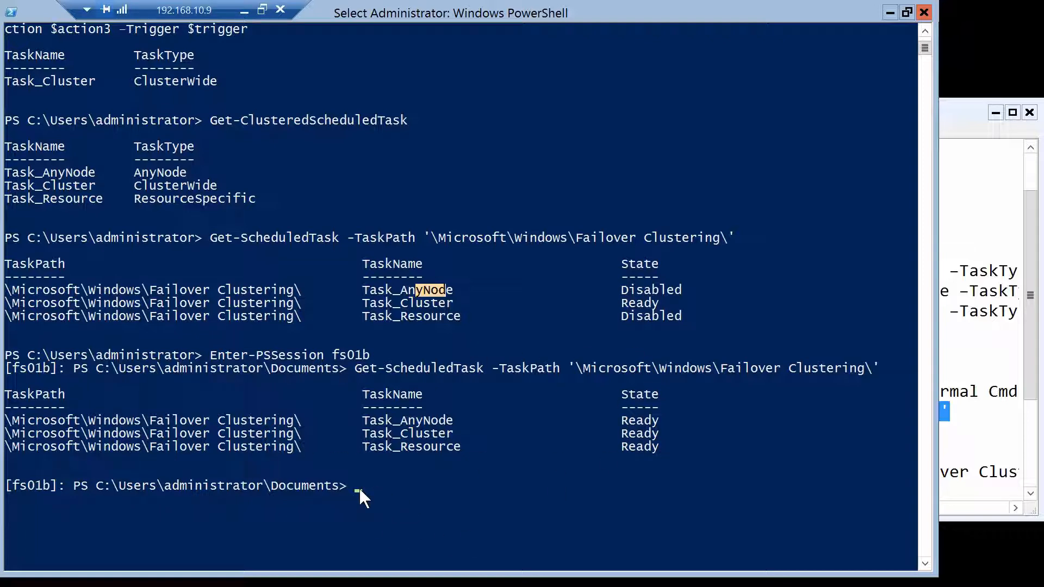
mouse_move(433, 457)
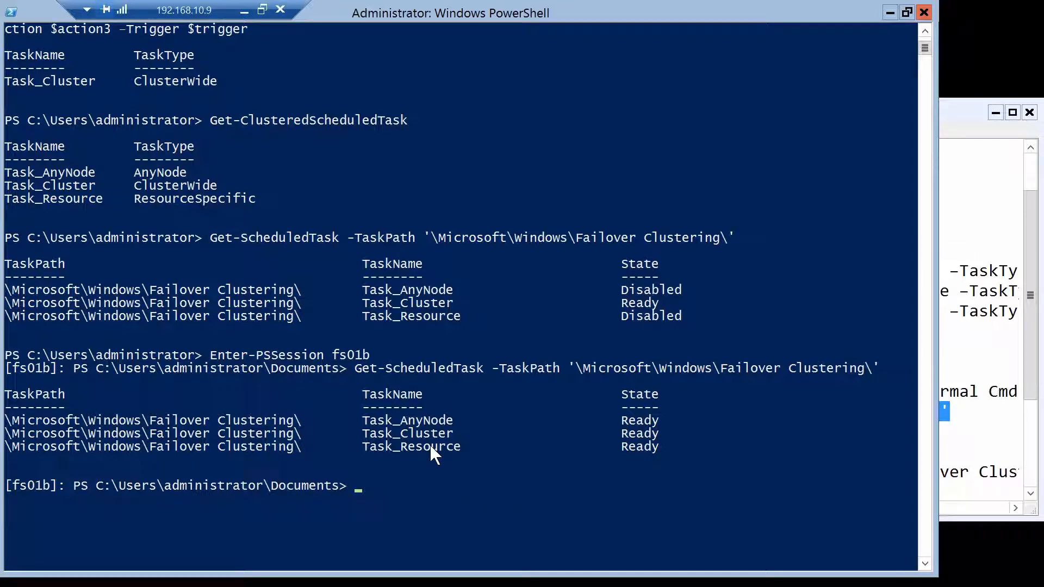
Run Get-ClusterGroup on fs01b and pick out the FS01SOFS group name.
type("get-cluste")
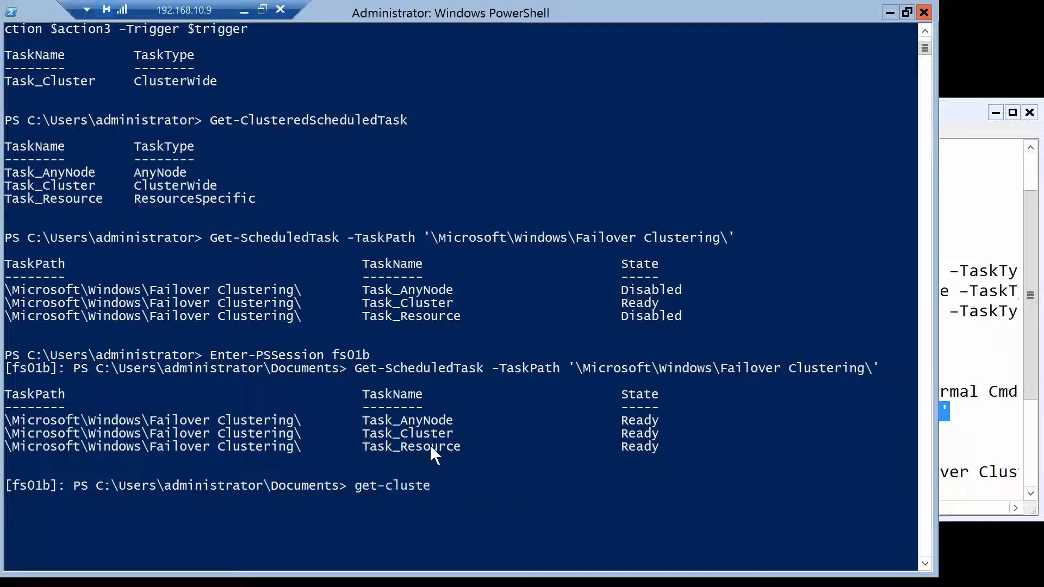
key("Return")
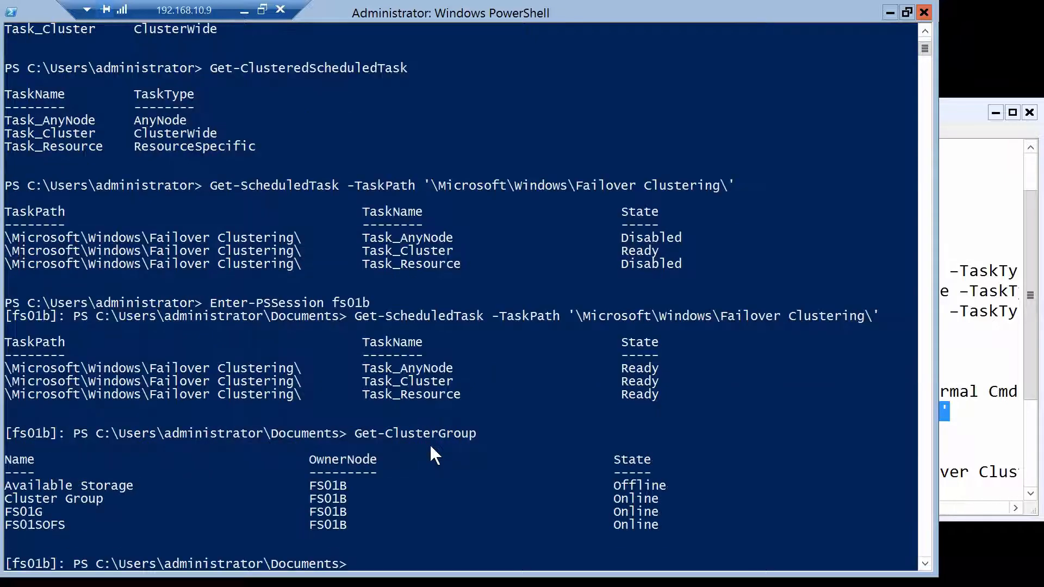
mouse_move(400, 369)
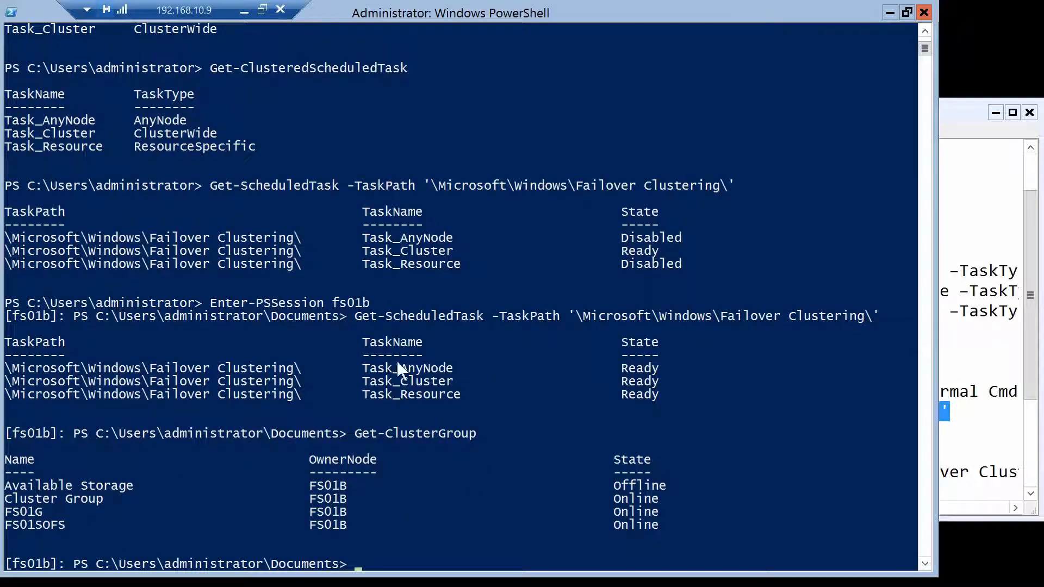
double_click(33, 525)
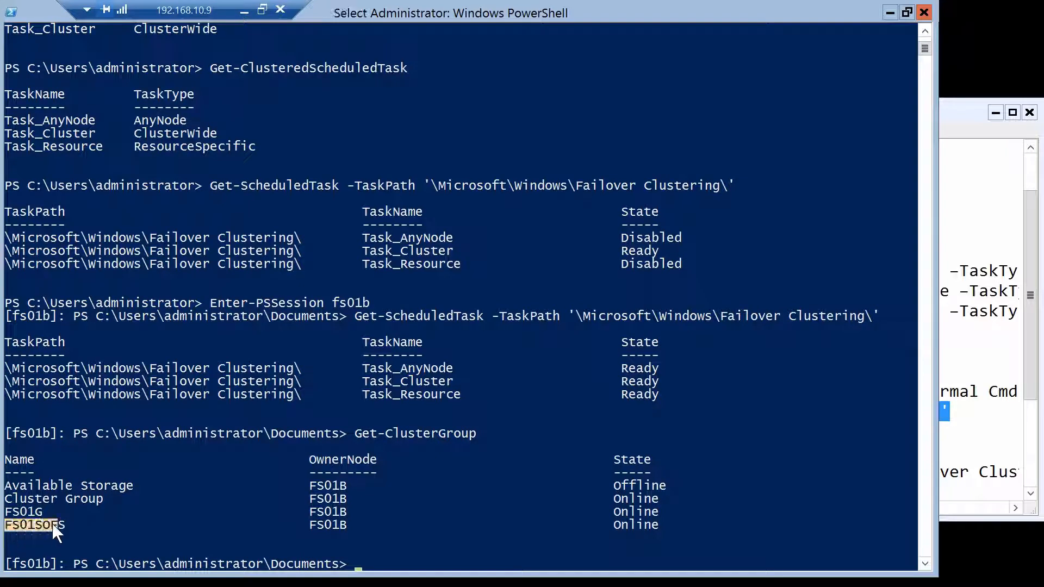
mouse_move(317, 535)
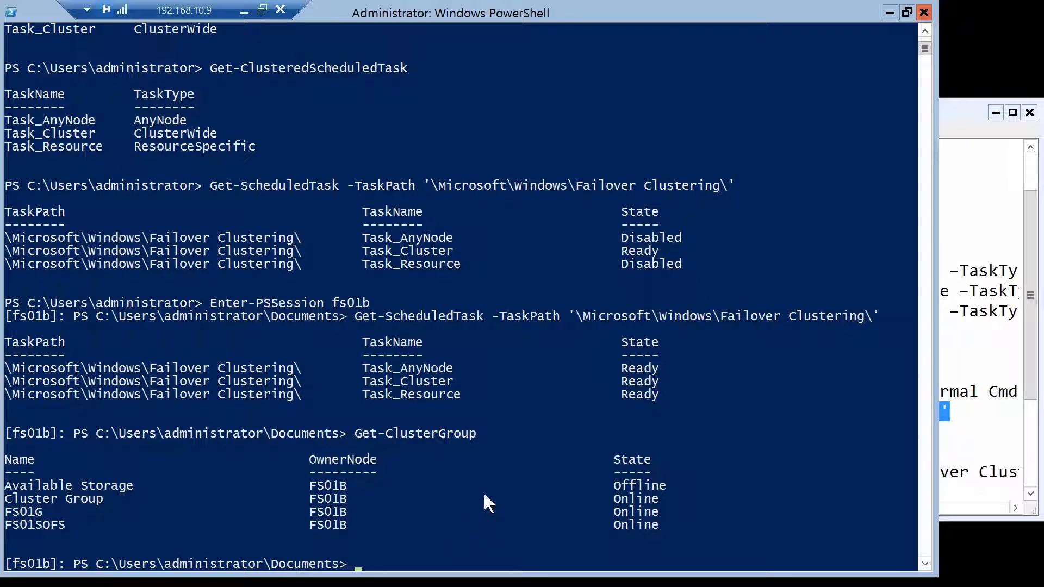
Exit the remote session, start Task_Cluster manually, and list C:\ contents.
type("exit")
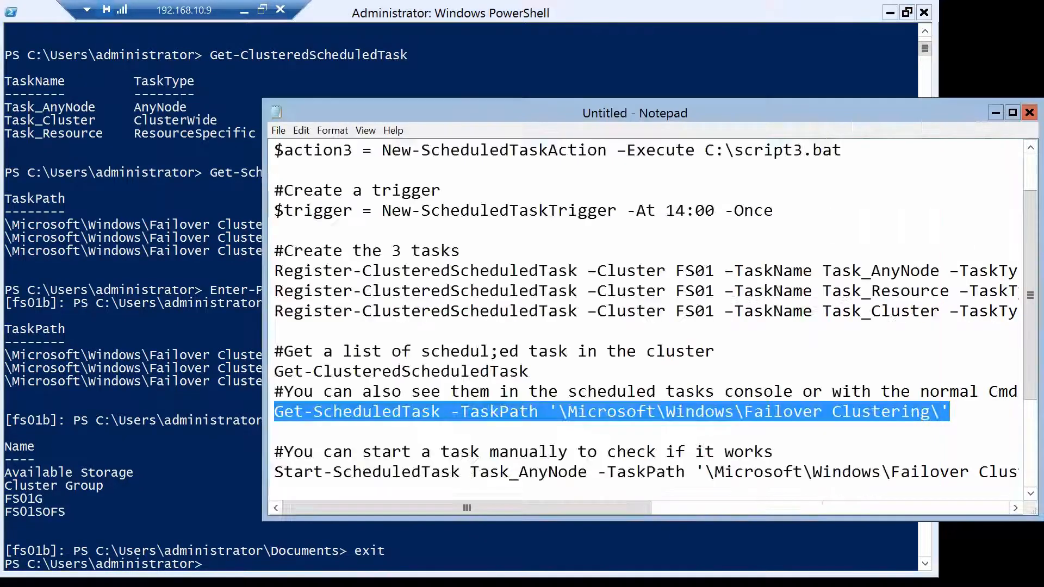
scroll("down", 3)
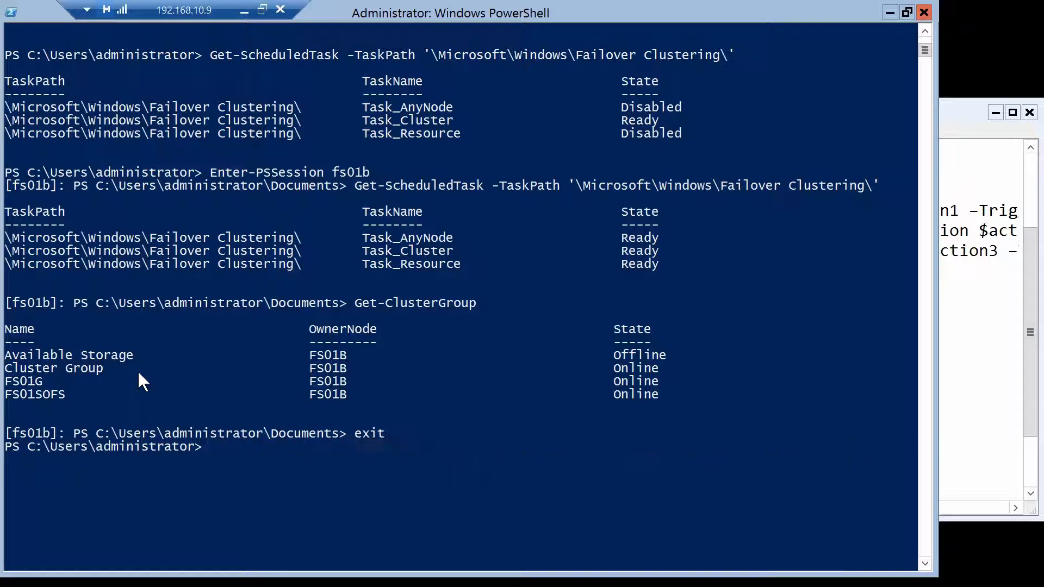
type("Start-ScheduledTask Task_ -TaskPath '\\Microsoft\\Windows\\Failover Clustering\\'")
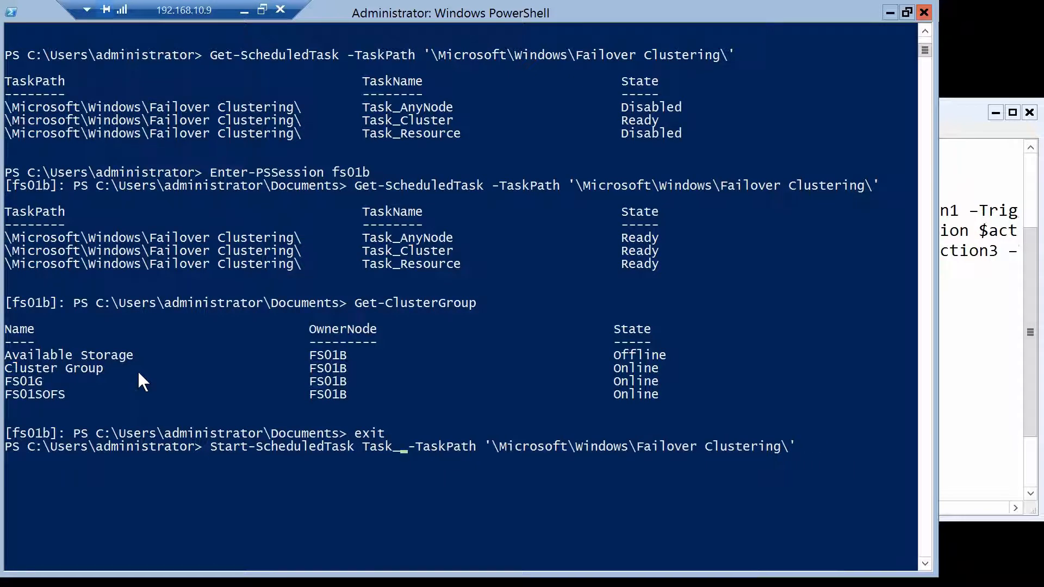
type("Clu")
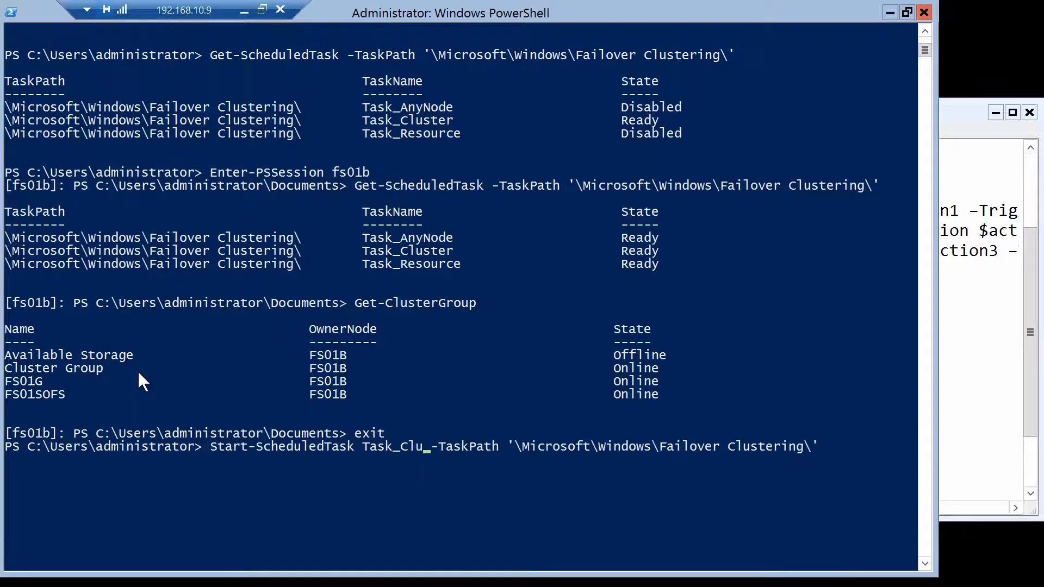
type("ster")
key("Return")
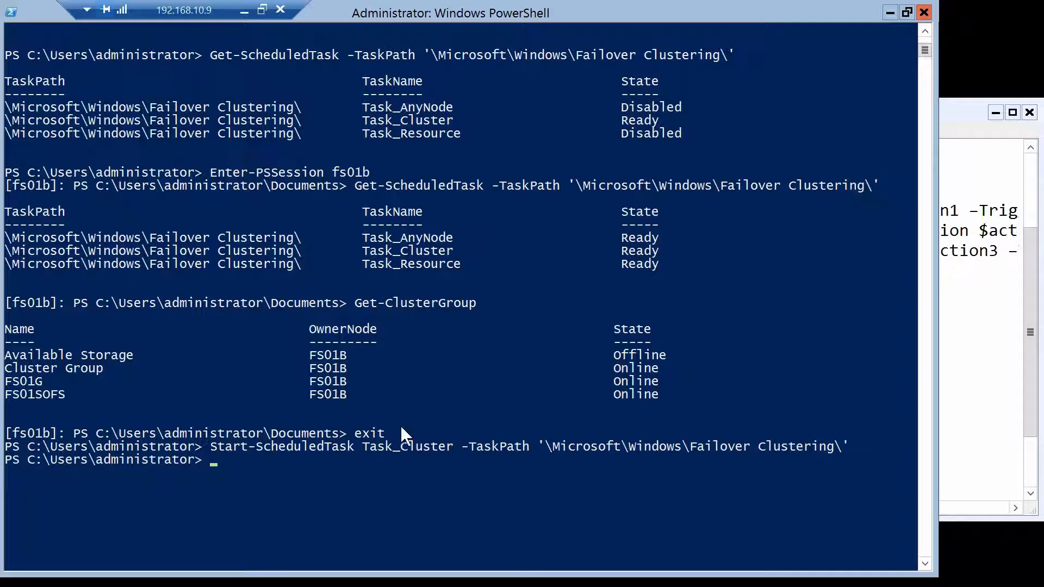
type("dir c:\\")
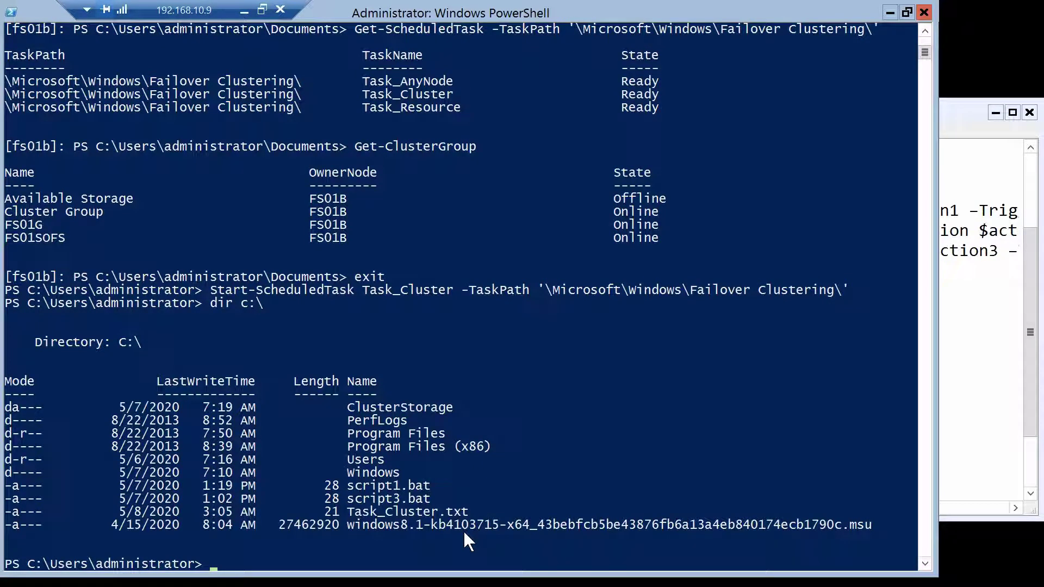
Display c:\Task_Cluster.txt, showing the task ran as nt authority\system.
type("cat c:\\Task_Cluster.txt")
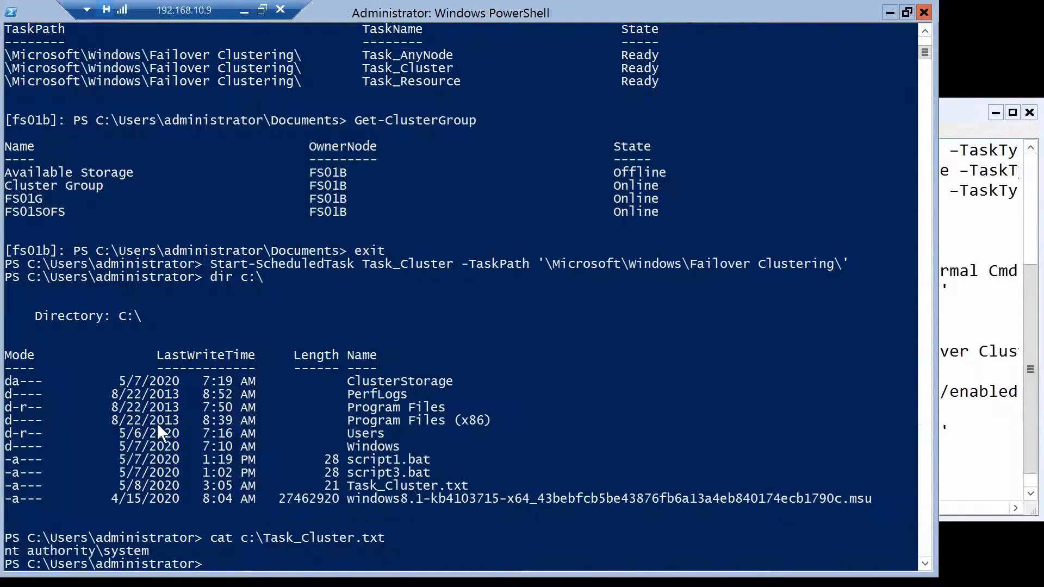
Move cluster group FS01SOFS to node FS01A, then list the Failover Clustering scheduled tasks.
type("Move-ClusterGroup -Name FS01SOFS -Node FS01A")
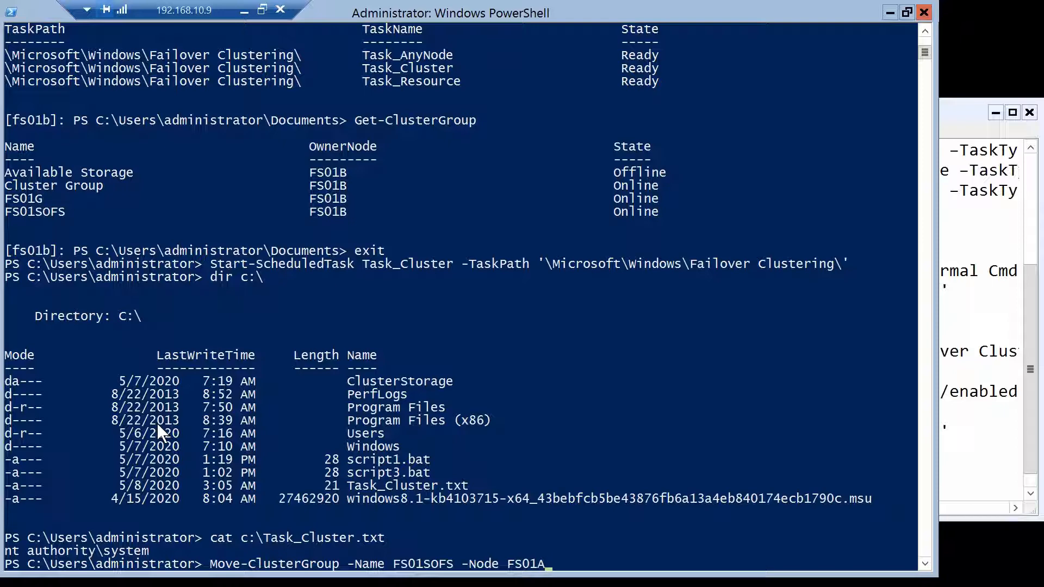
key("Return")
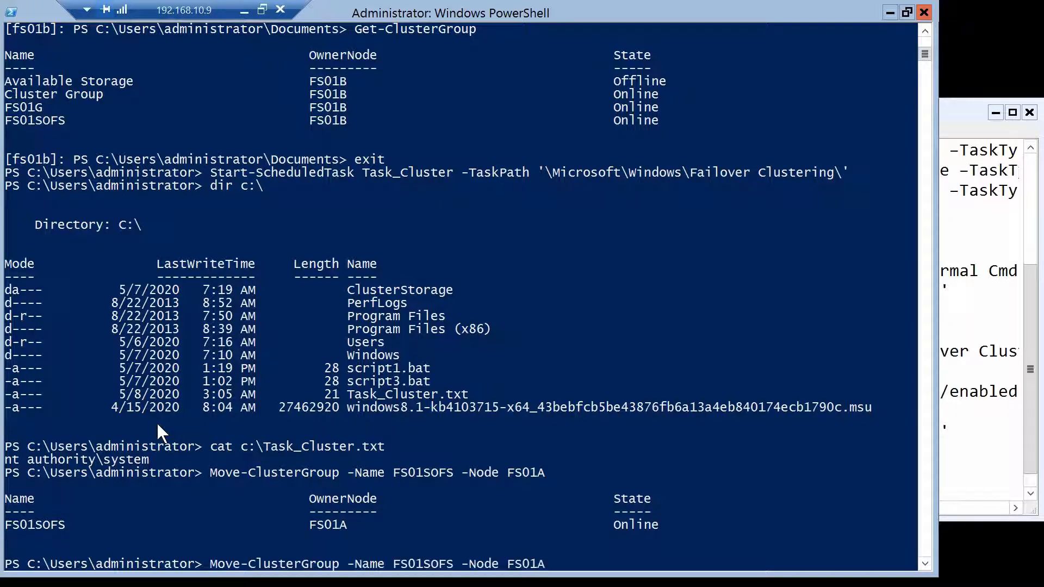
type("cat c:\\Task_Cluster.txt")
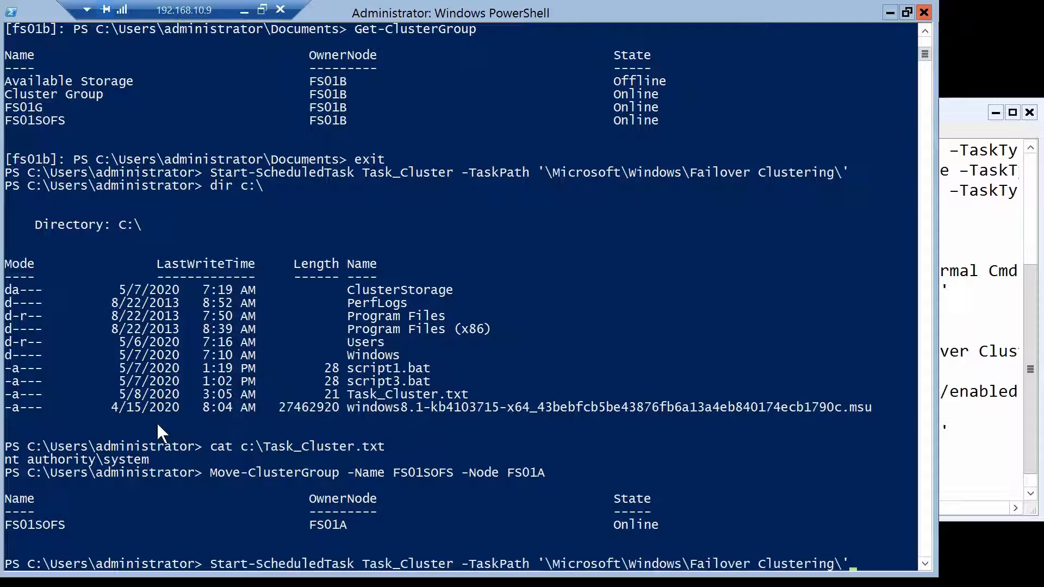
type("Get-ClusterGroup")
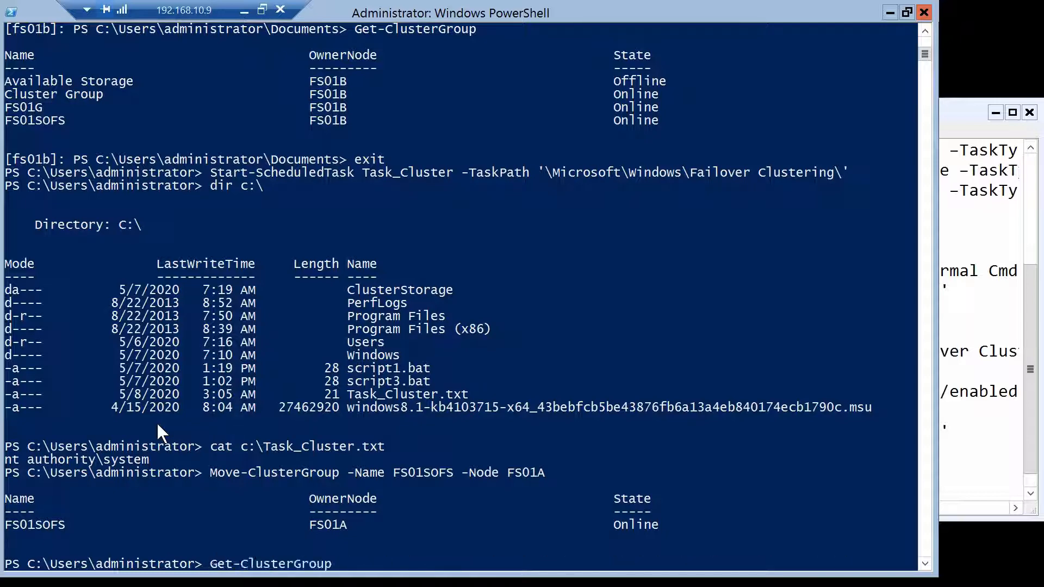
type("Get-ScheduledTask -TaskPath '\\Microsoft\\Windows\\Failover Clustering\\'")
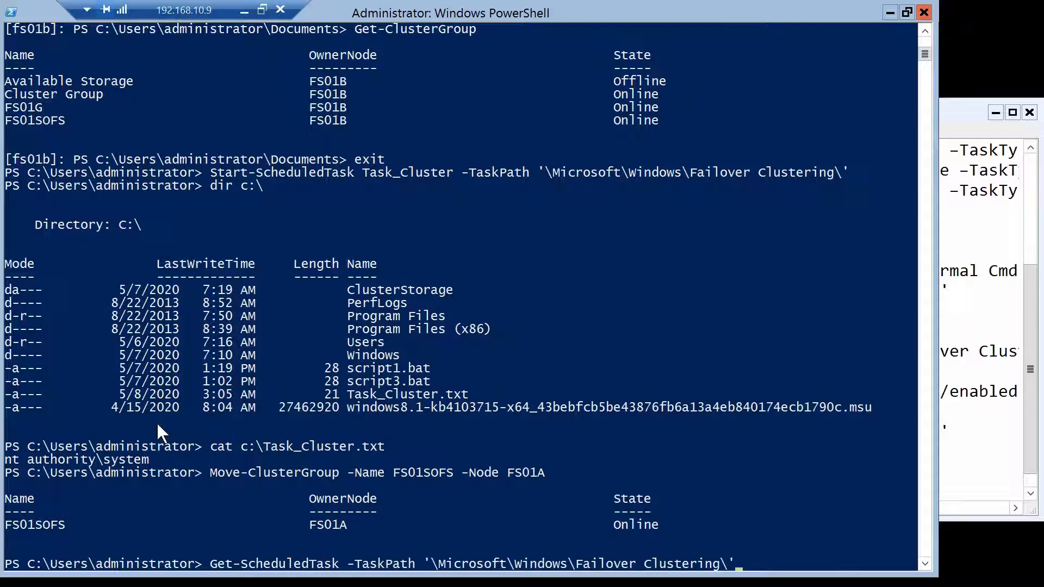
key("Return")
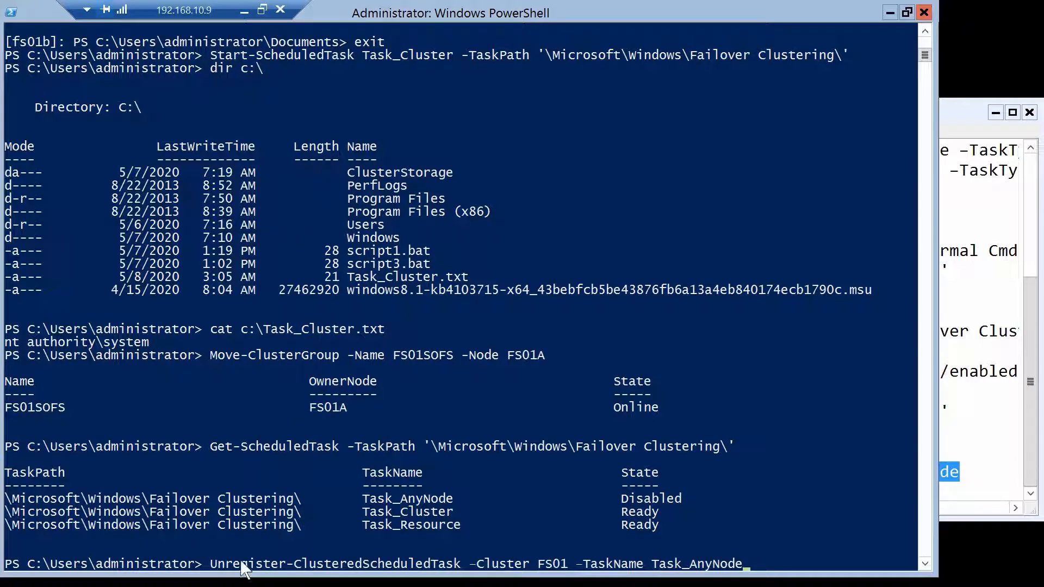
mouse_move(376, 496)
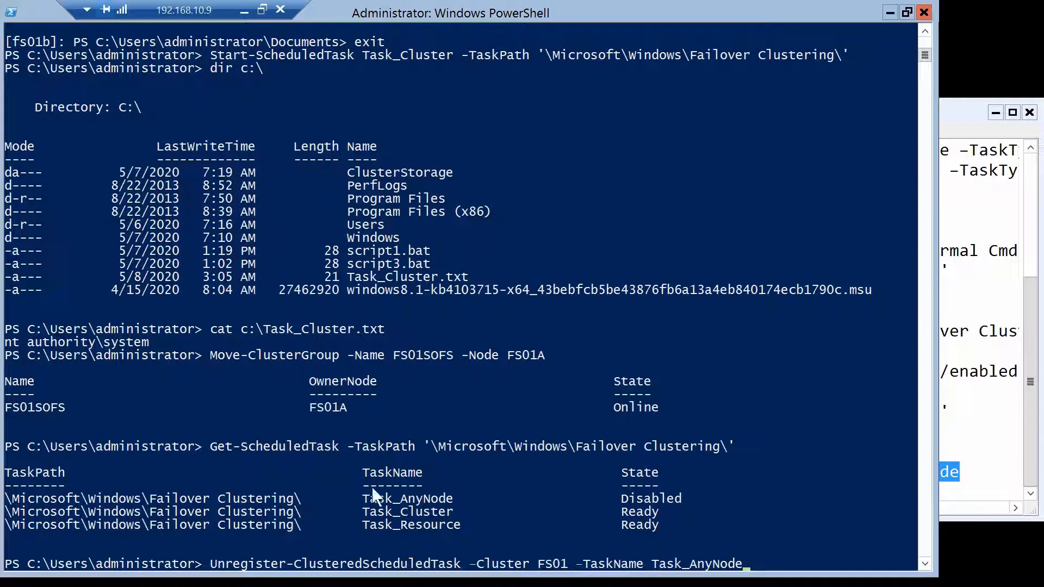
mouse_move(573, 431)
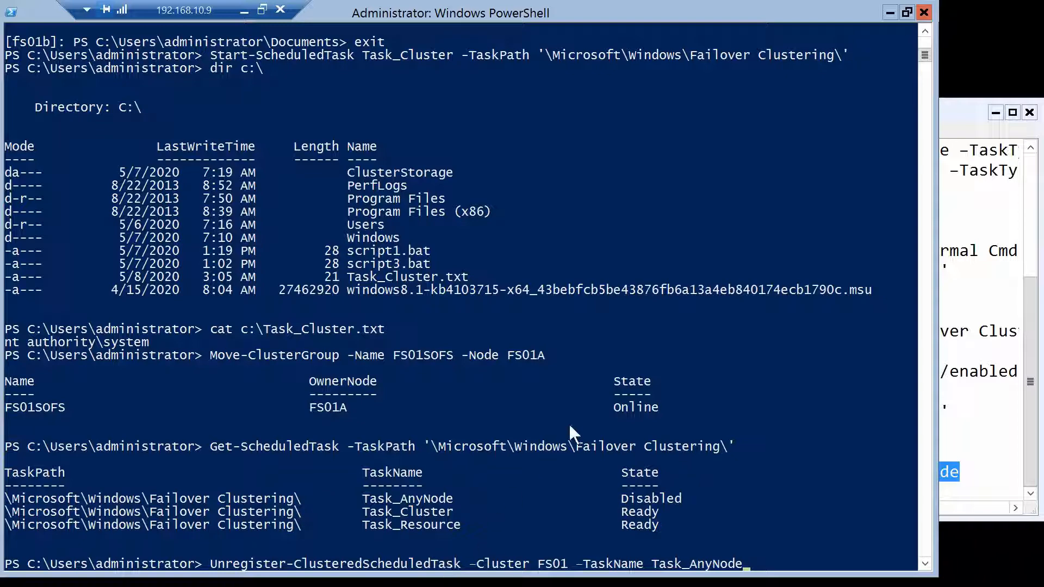
Confirm only Task_Cluster and Task_Resource remain, and enter Enter-PSSession fs01b.
scroll("down", 3)
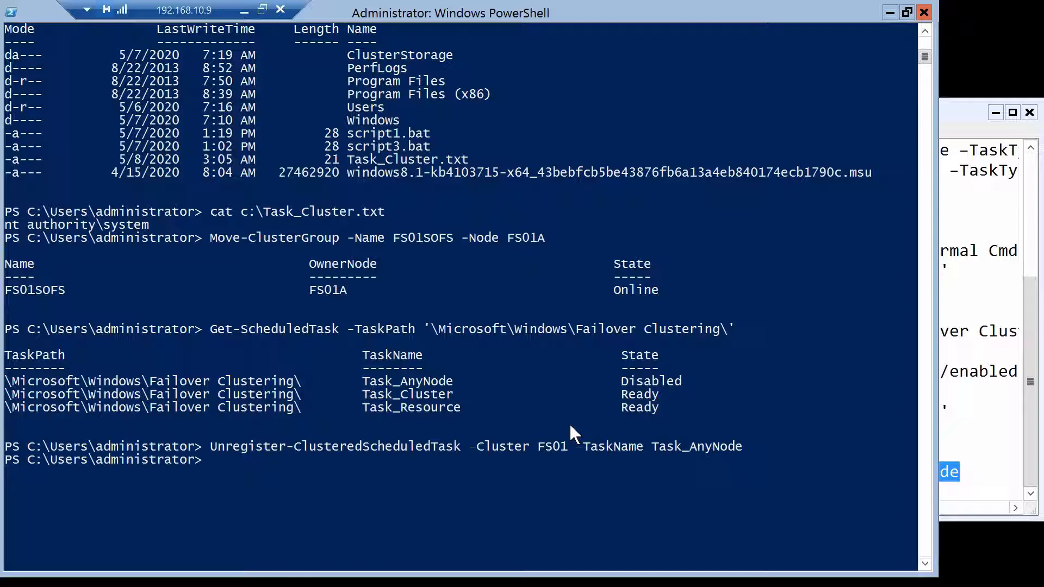
key("Return")
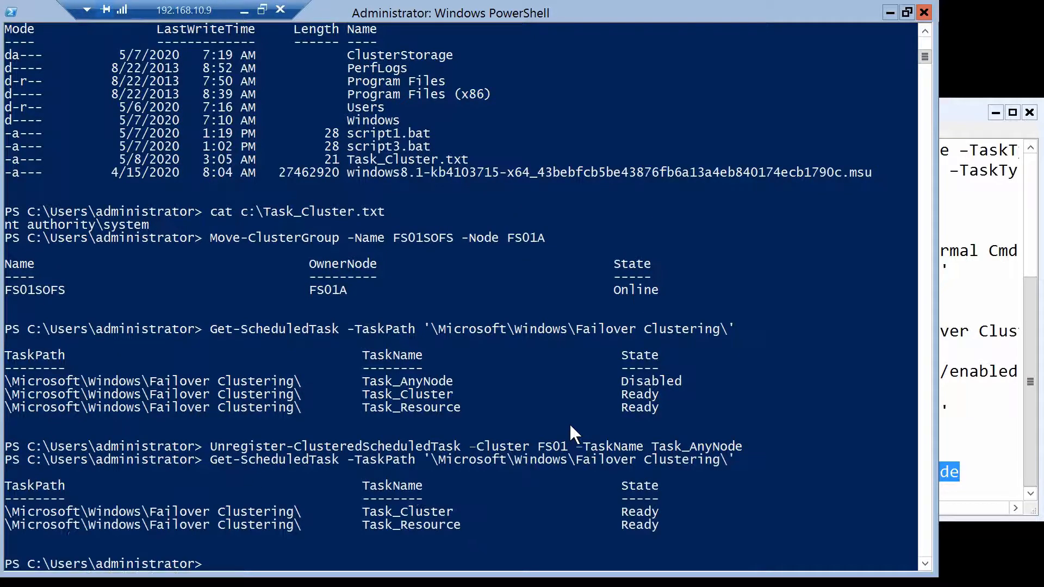
mouse_move(331, 553)
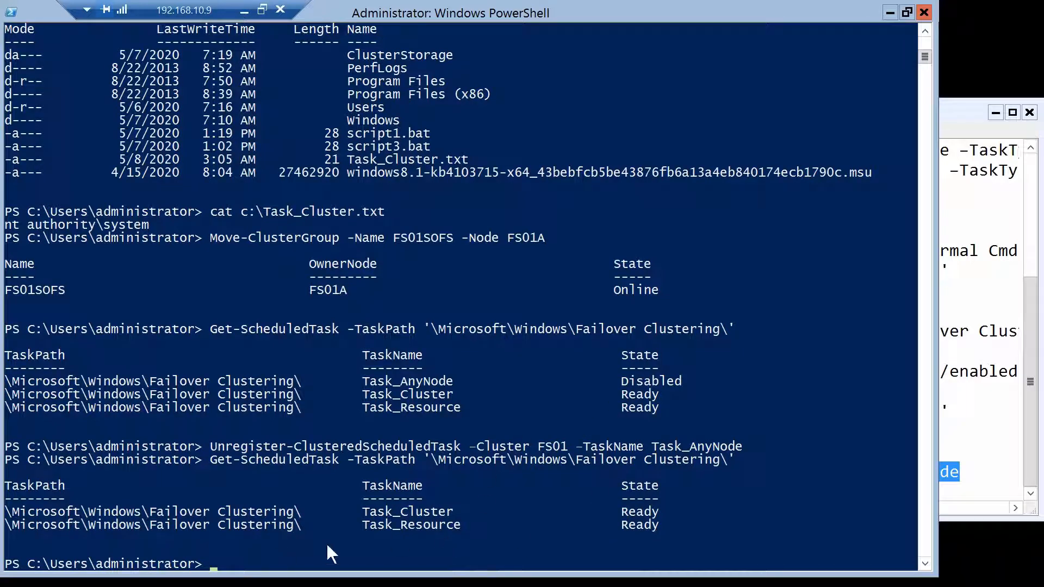
scroll("down", 3)
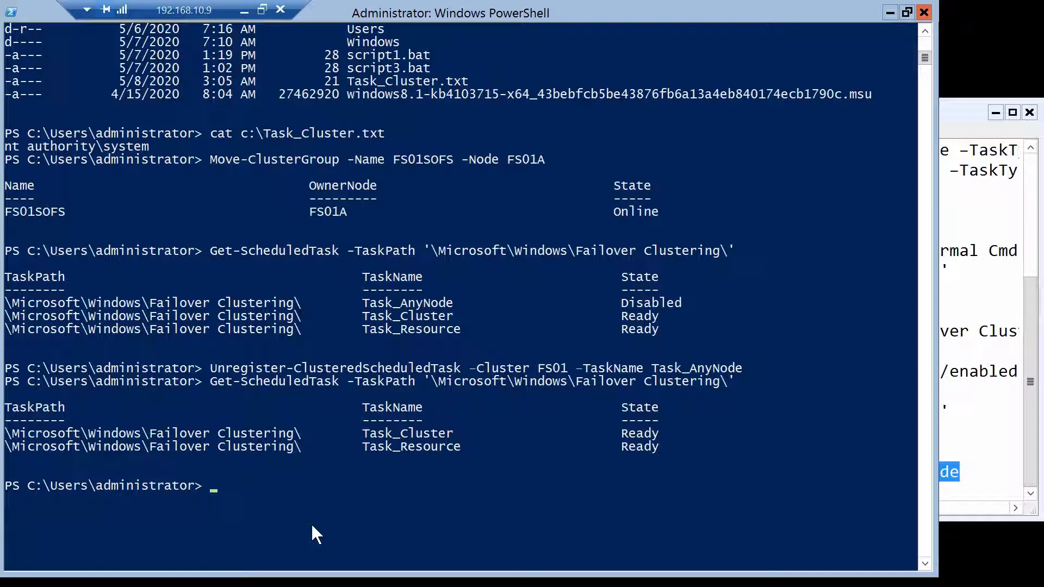
type("enter-pss")
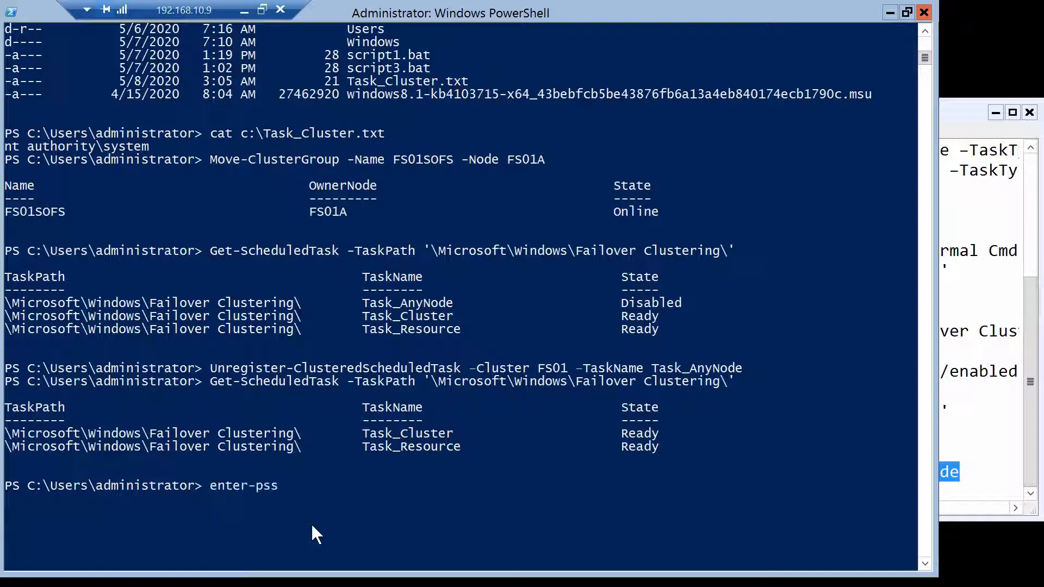
type("Enter-PSSession fs01b")
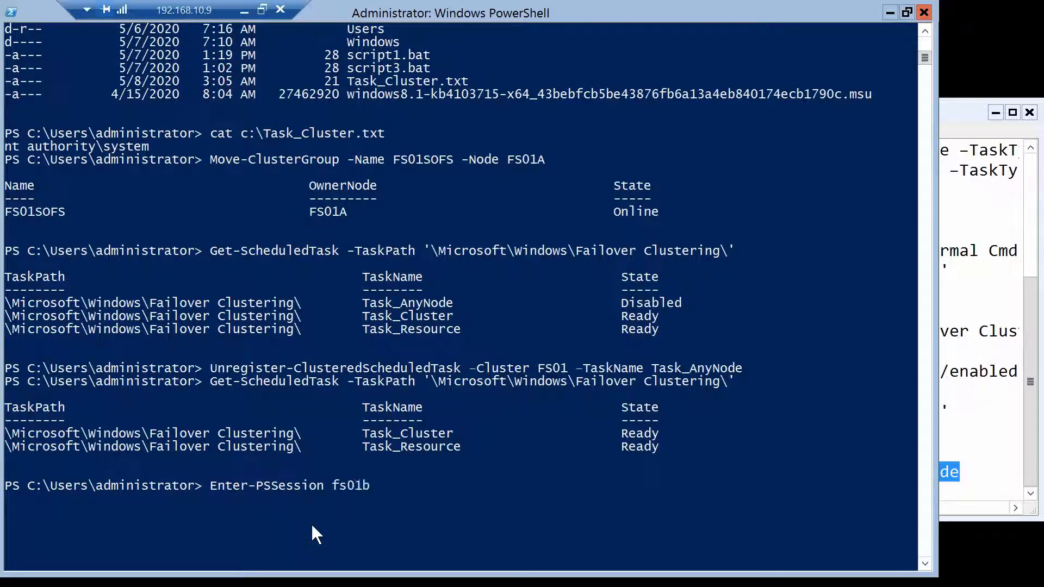